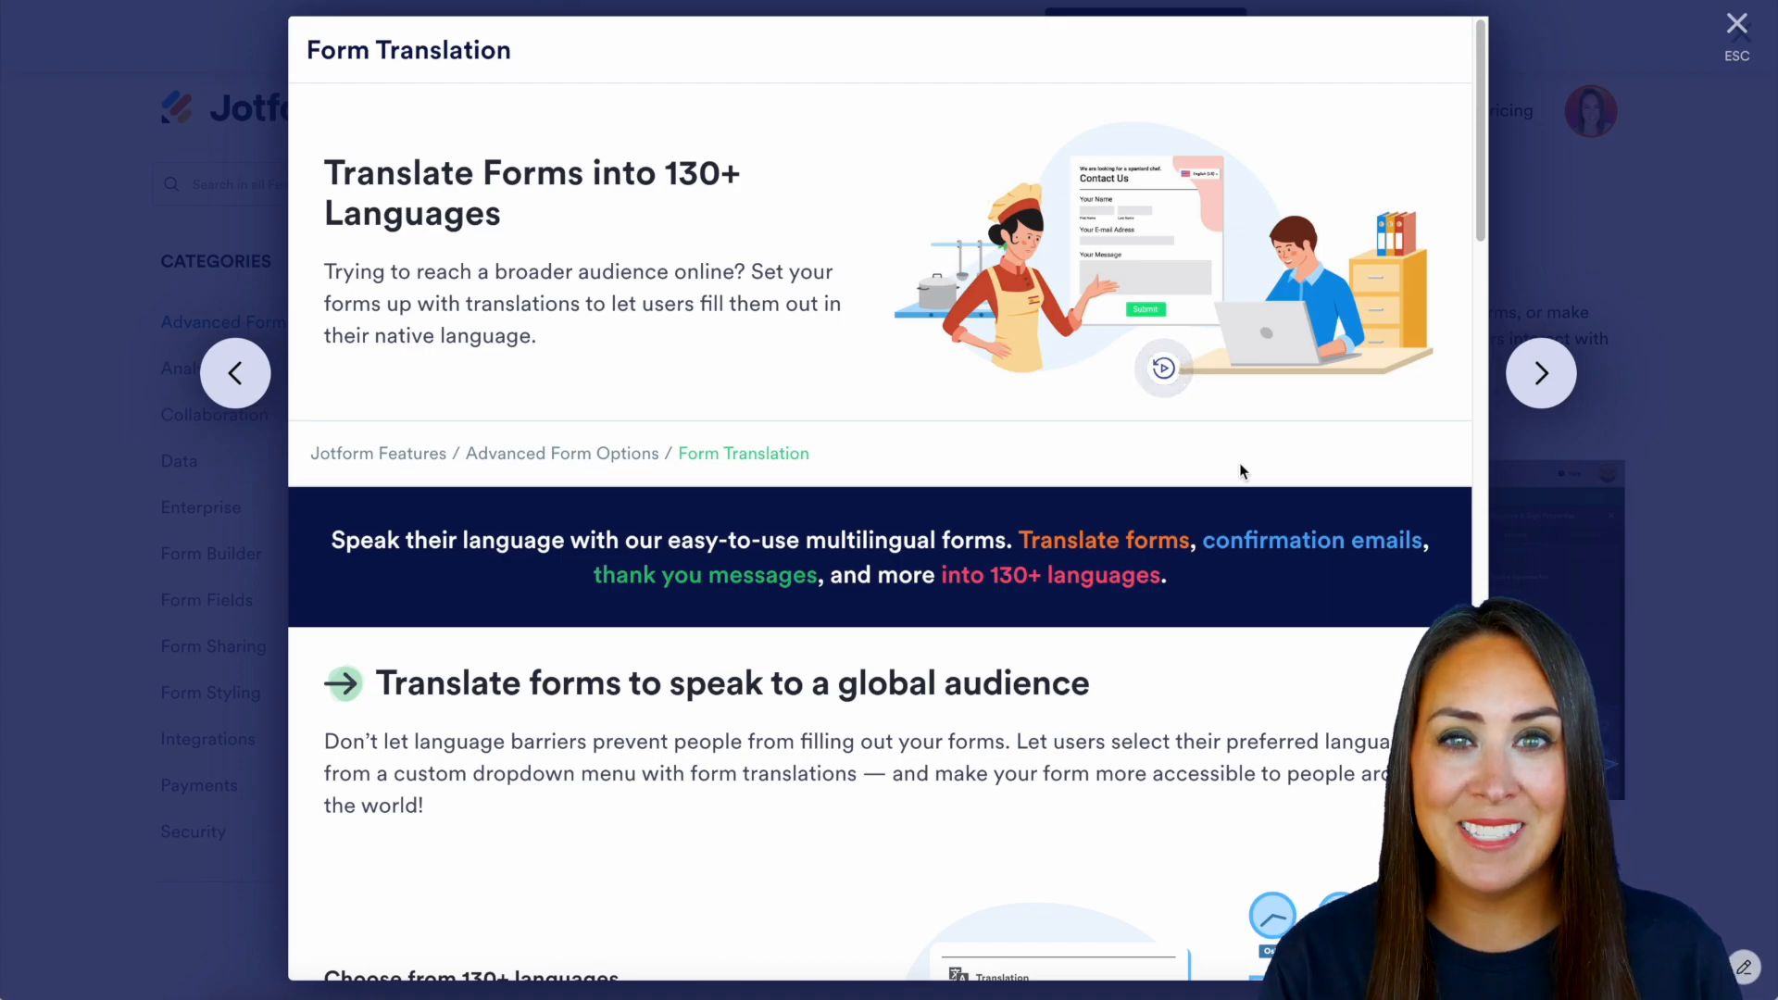
Close the Form Translation overview to return to the Order Form in Form Builder
{"action": "left_click", "coordinate": [1734, 21]}
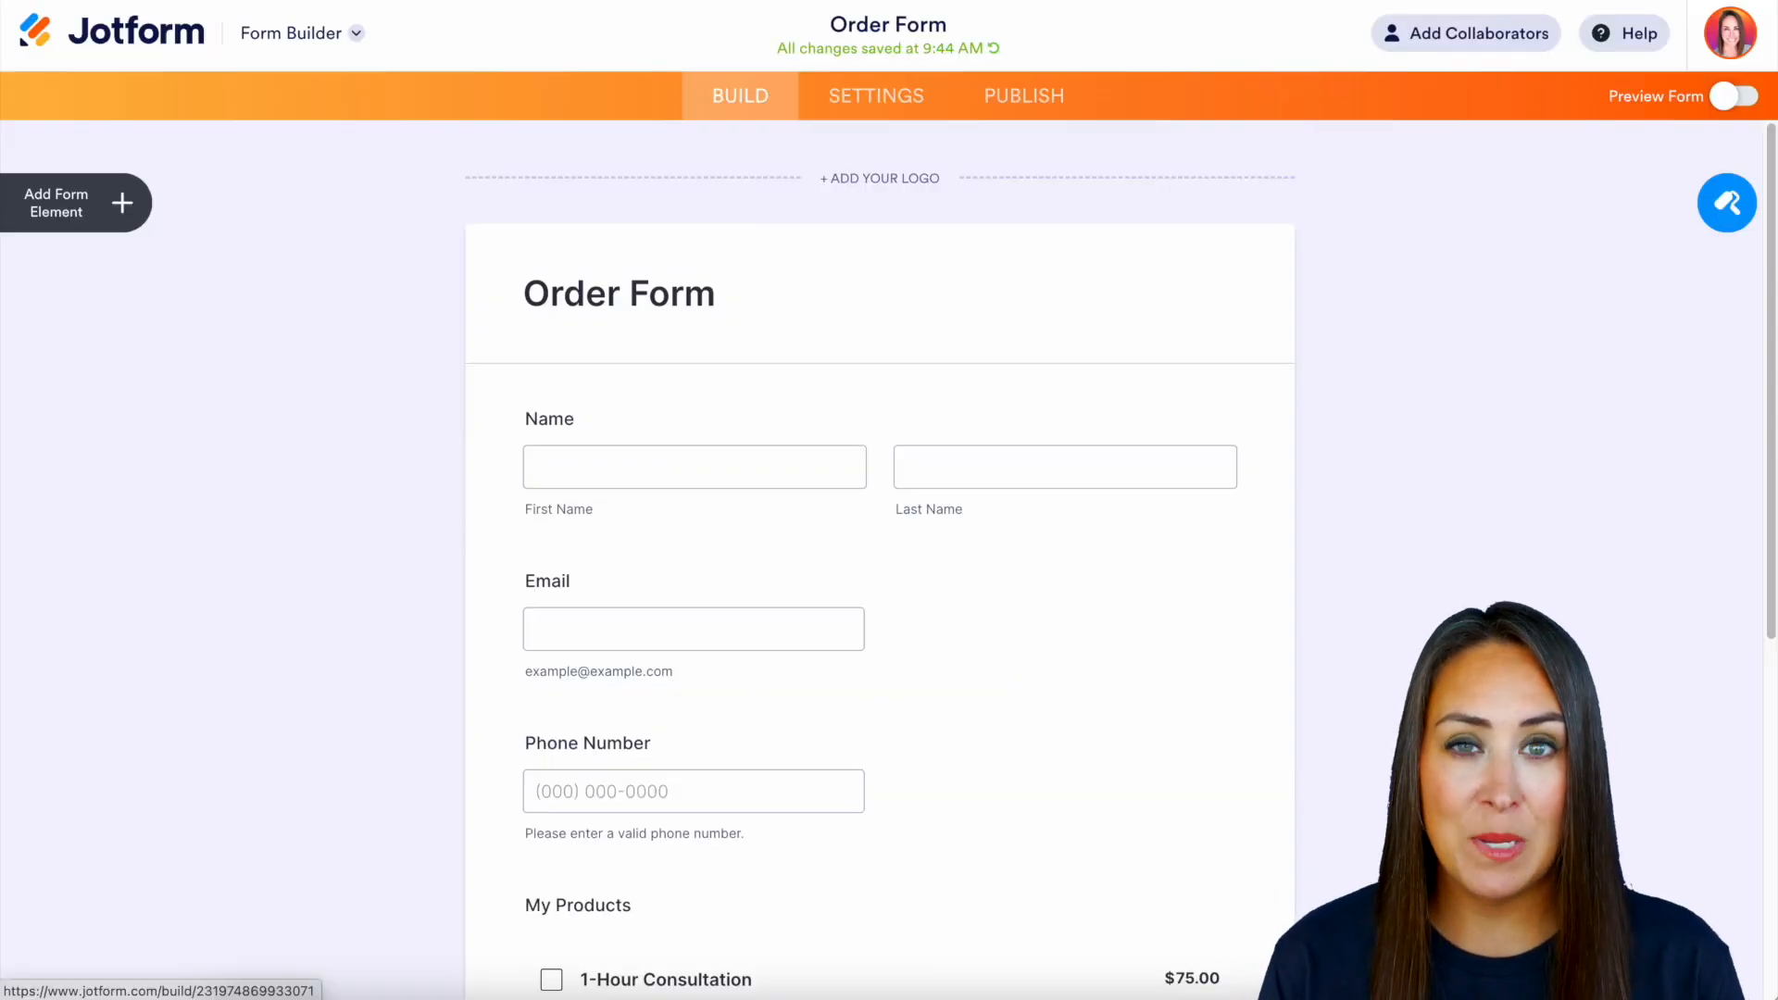
Set the Order Form's Form Language to English (US) under Form Settings' extra options
{"action": "left_click", "coordinate": [875, 96]}
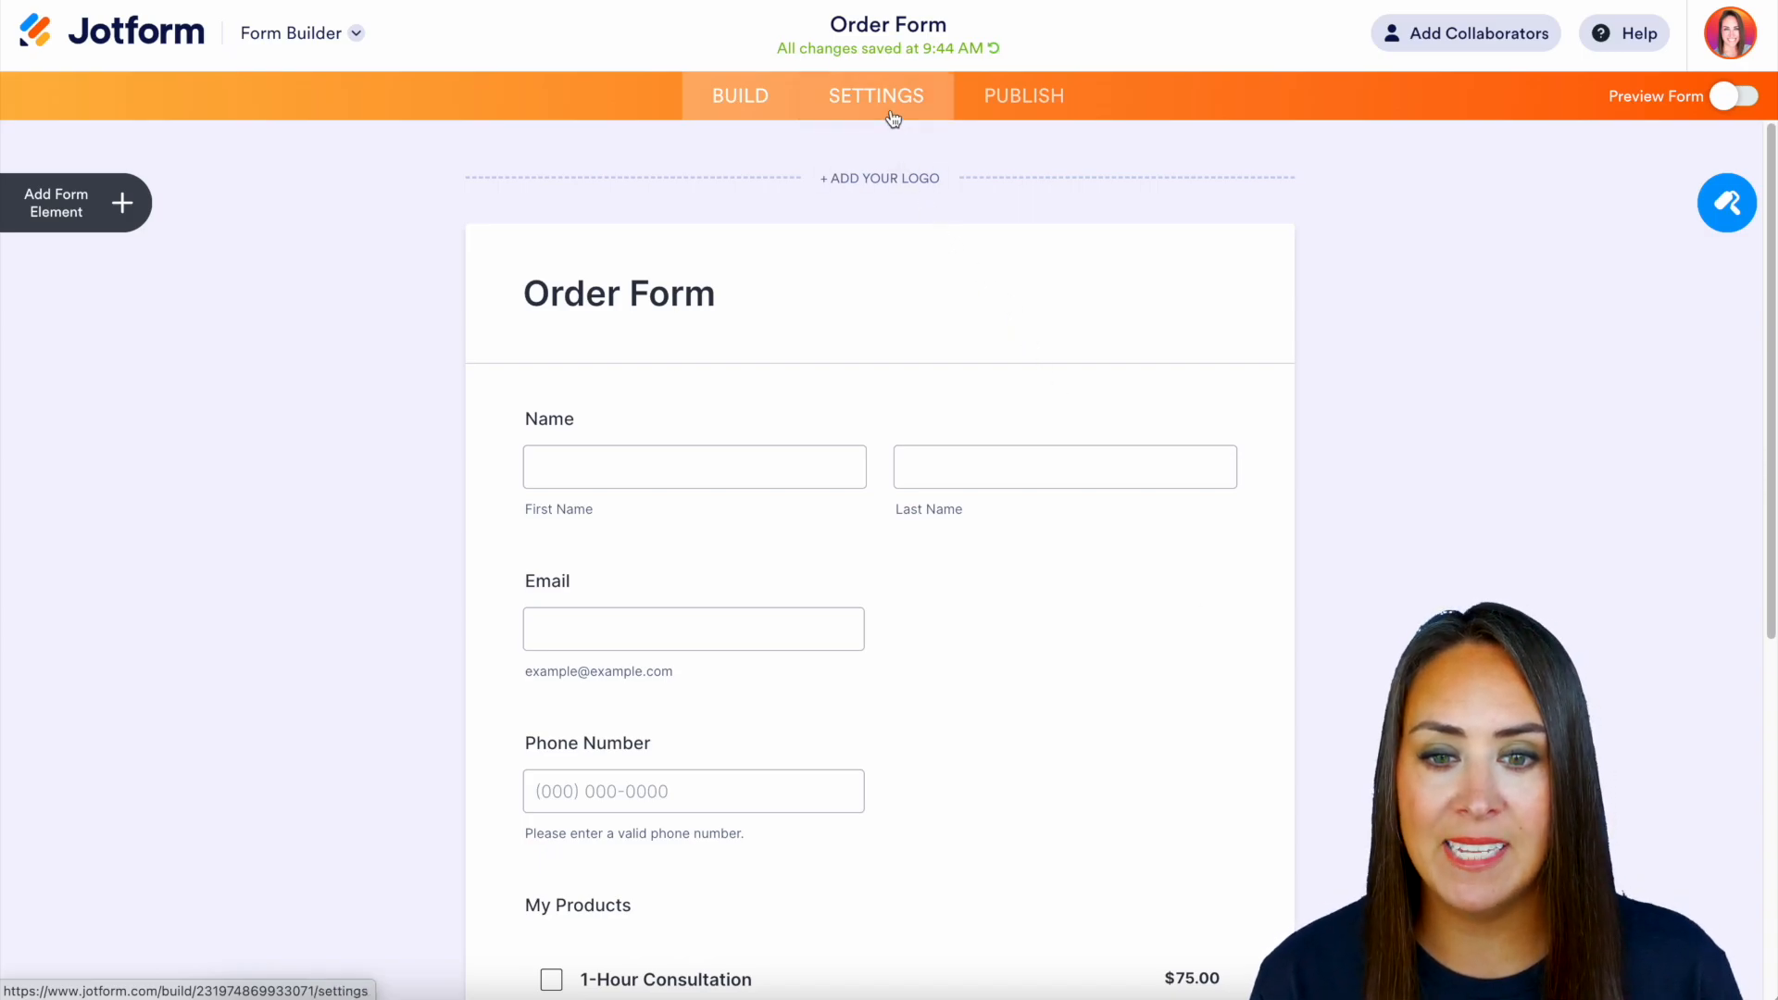
{"action": "left_click", "coordinate": [874, 96]}
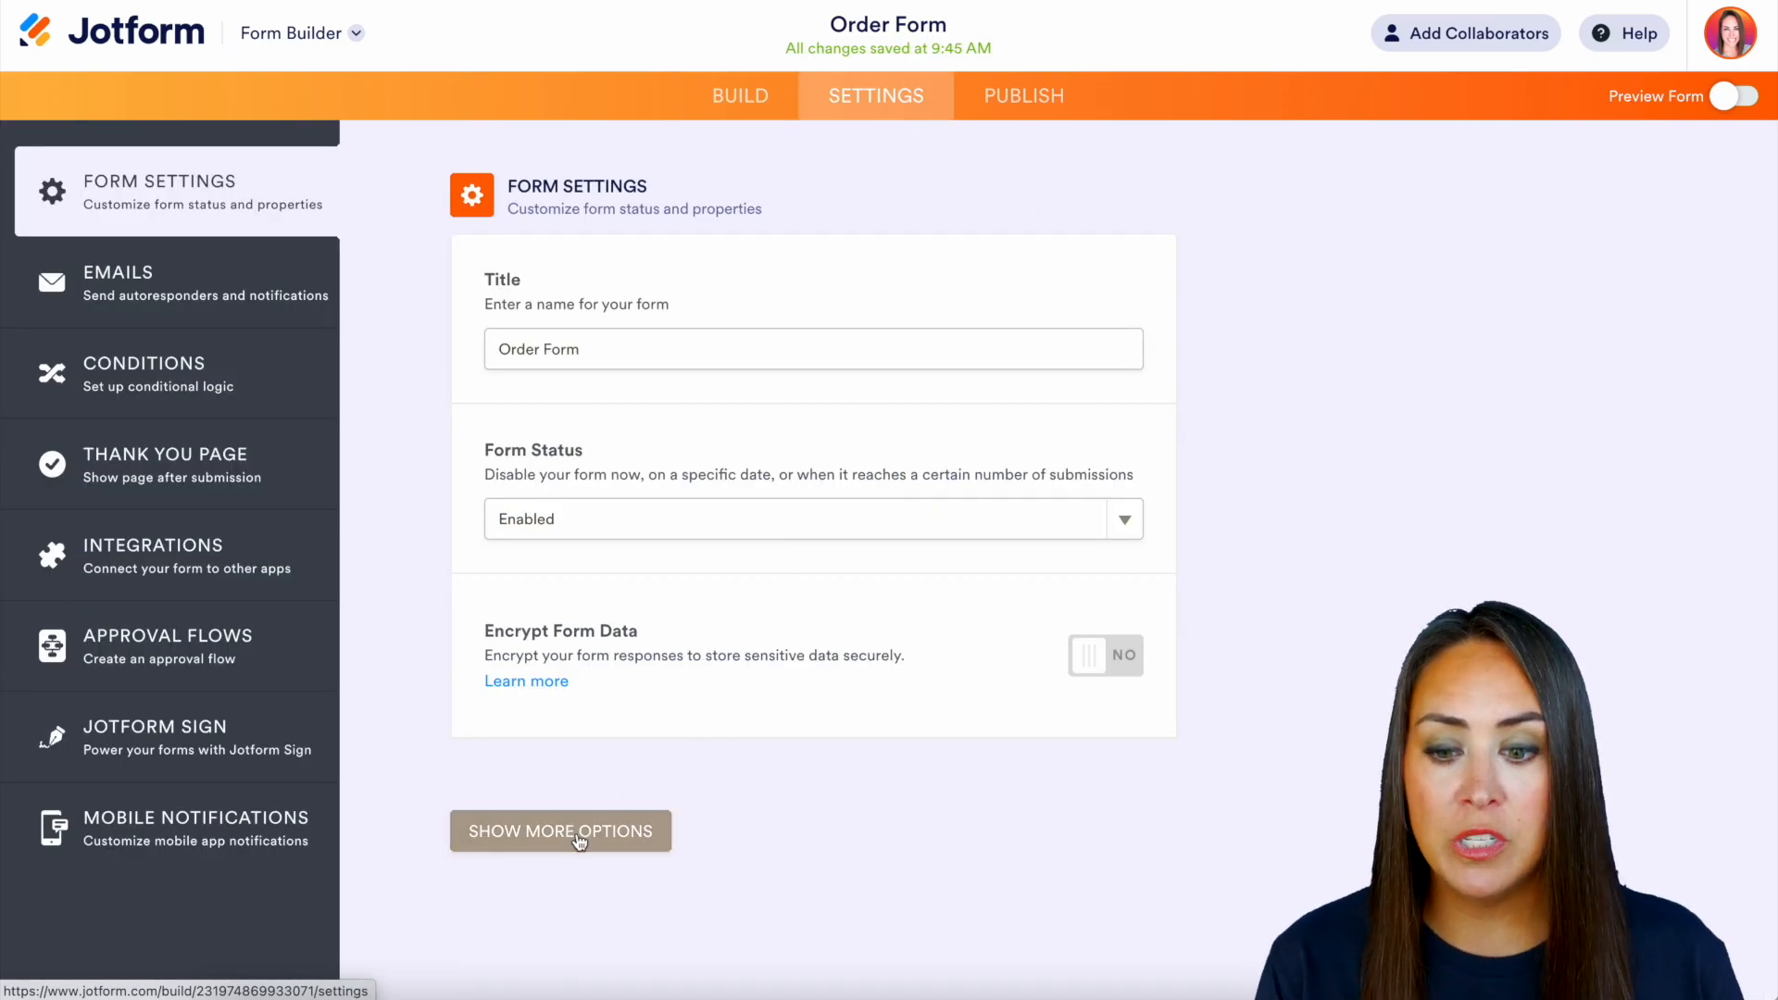
{"action": "left_click", "coordinate": [560, 831]}
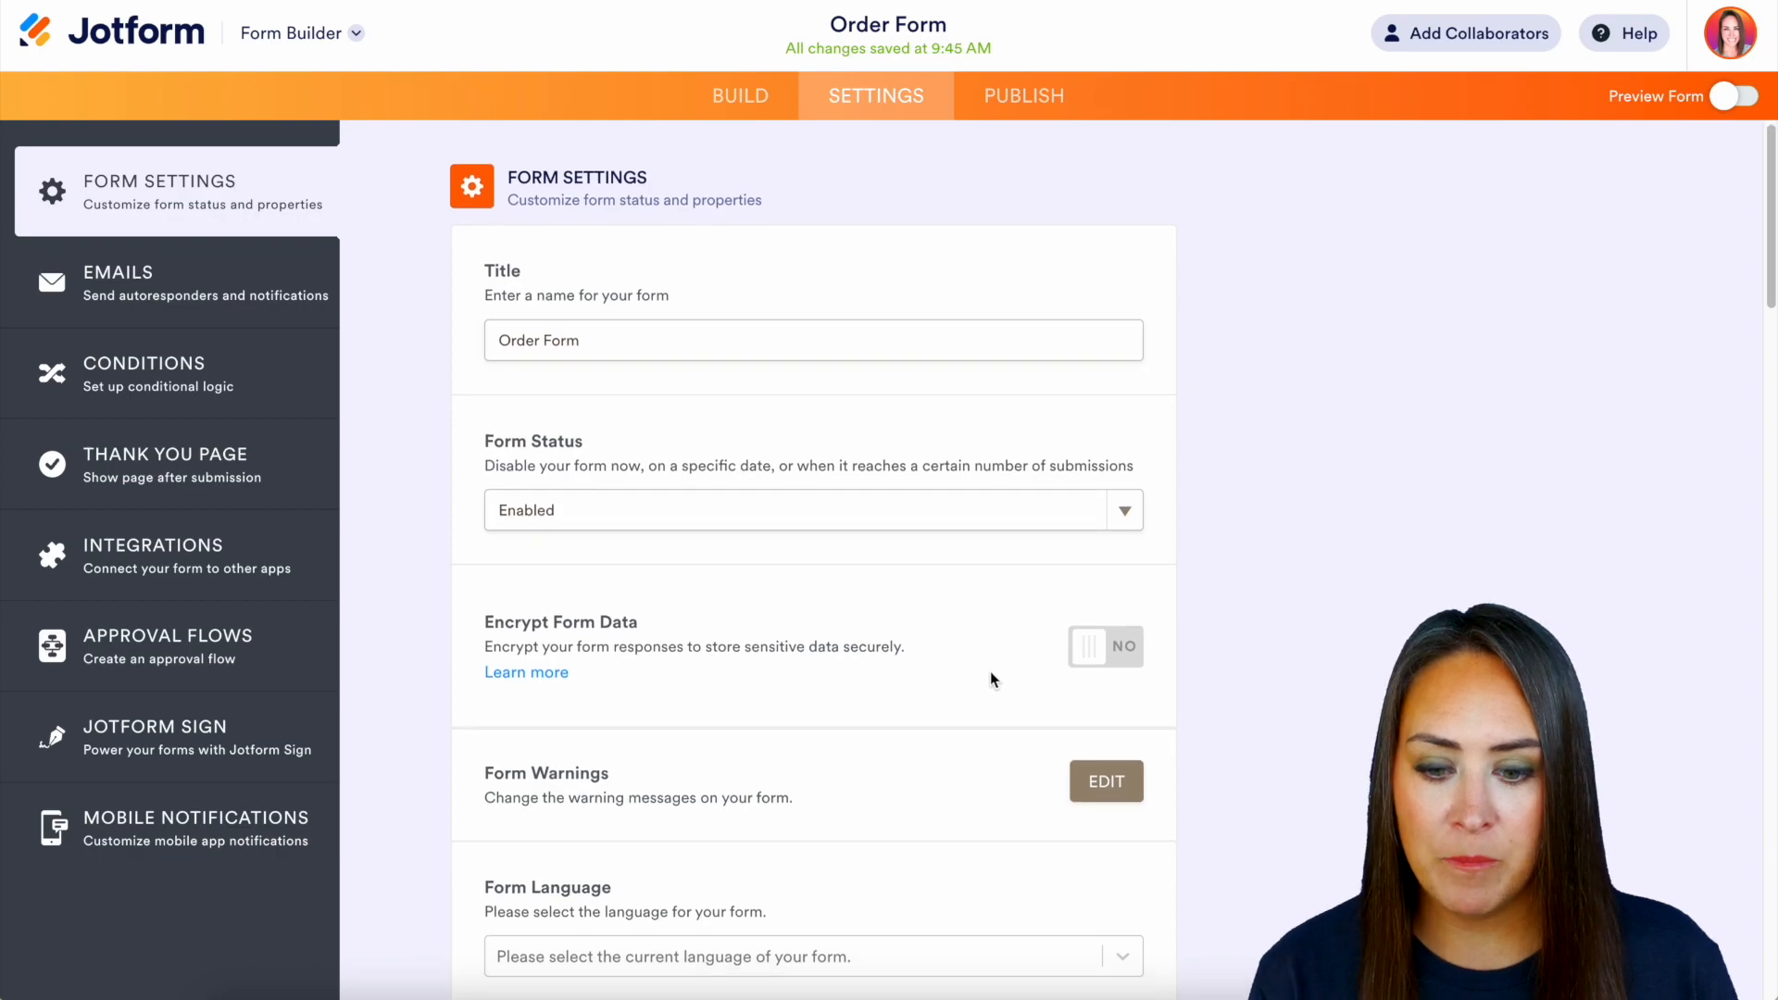
{"action": "scroll", "scroll_direction": "down", "scroll_amount": 3}
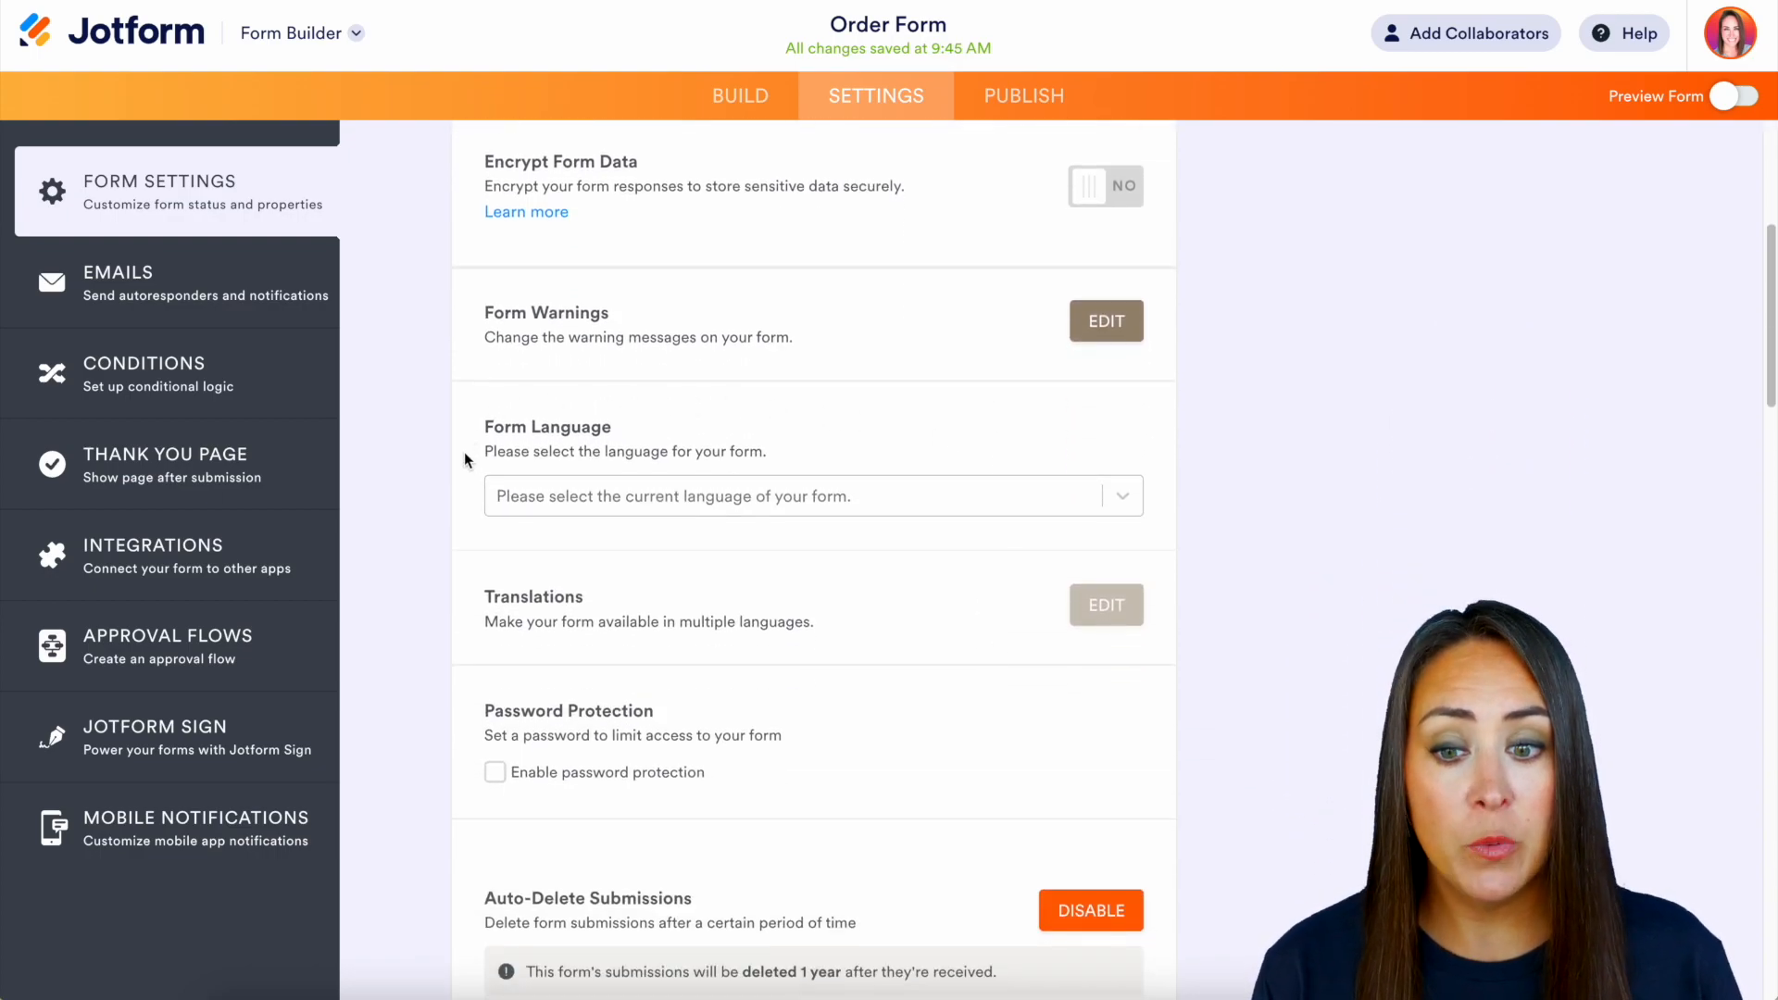
{"action": "mouse_move", "coordinate": [717, 564]}
{"action": "type", "text": "e"}
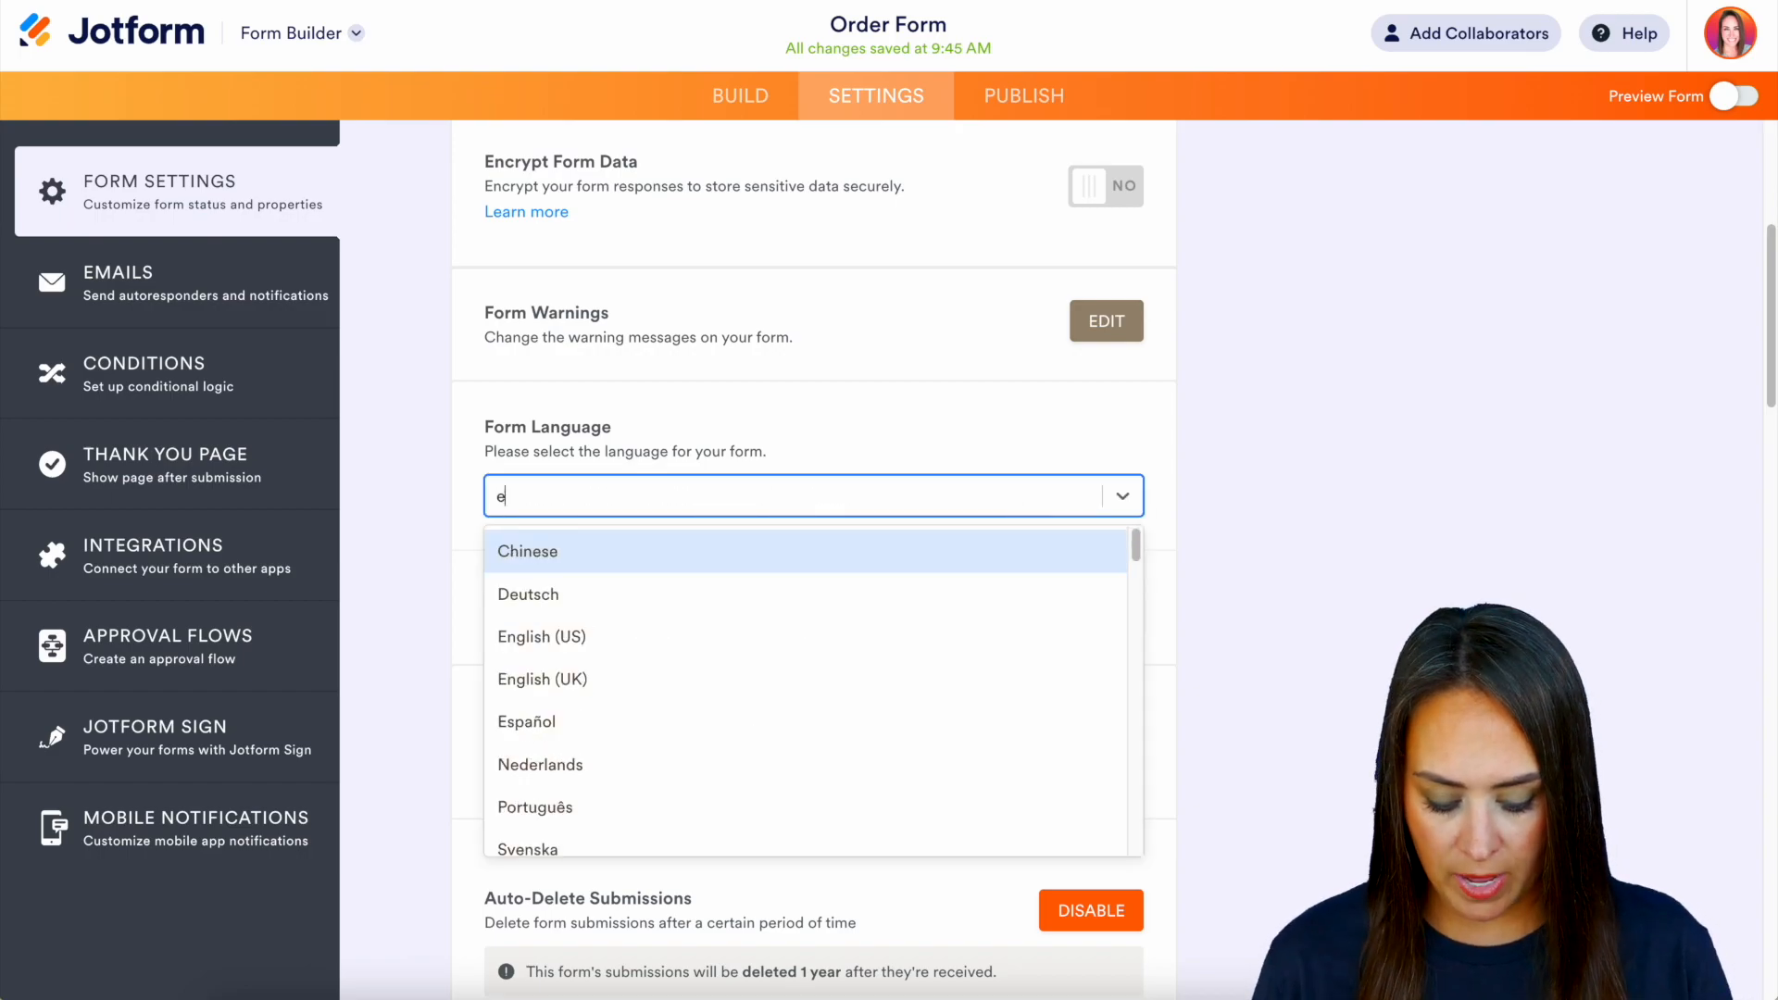
{"action": "left_click", "coordinate": [541, 636]}
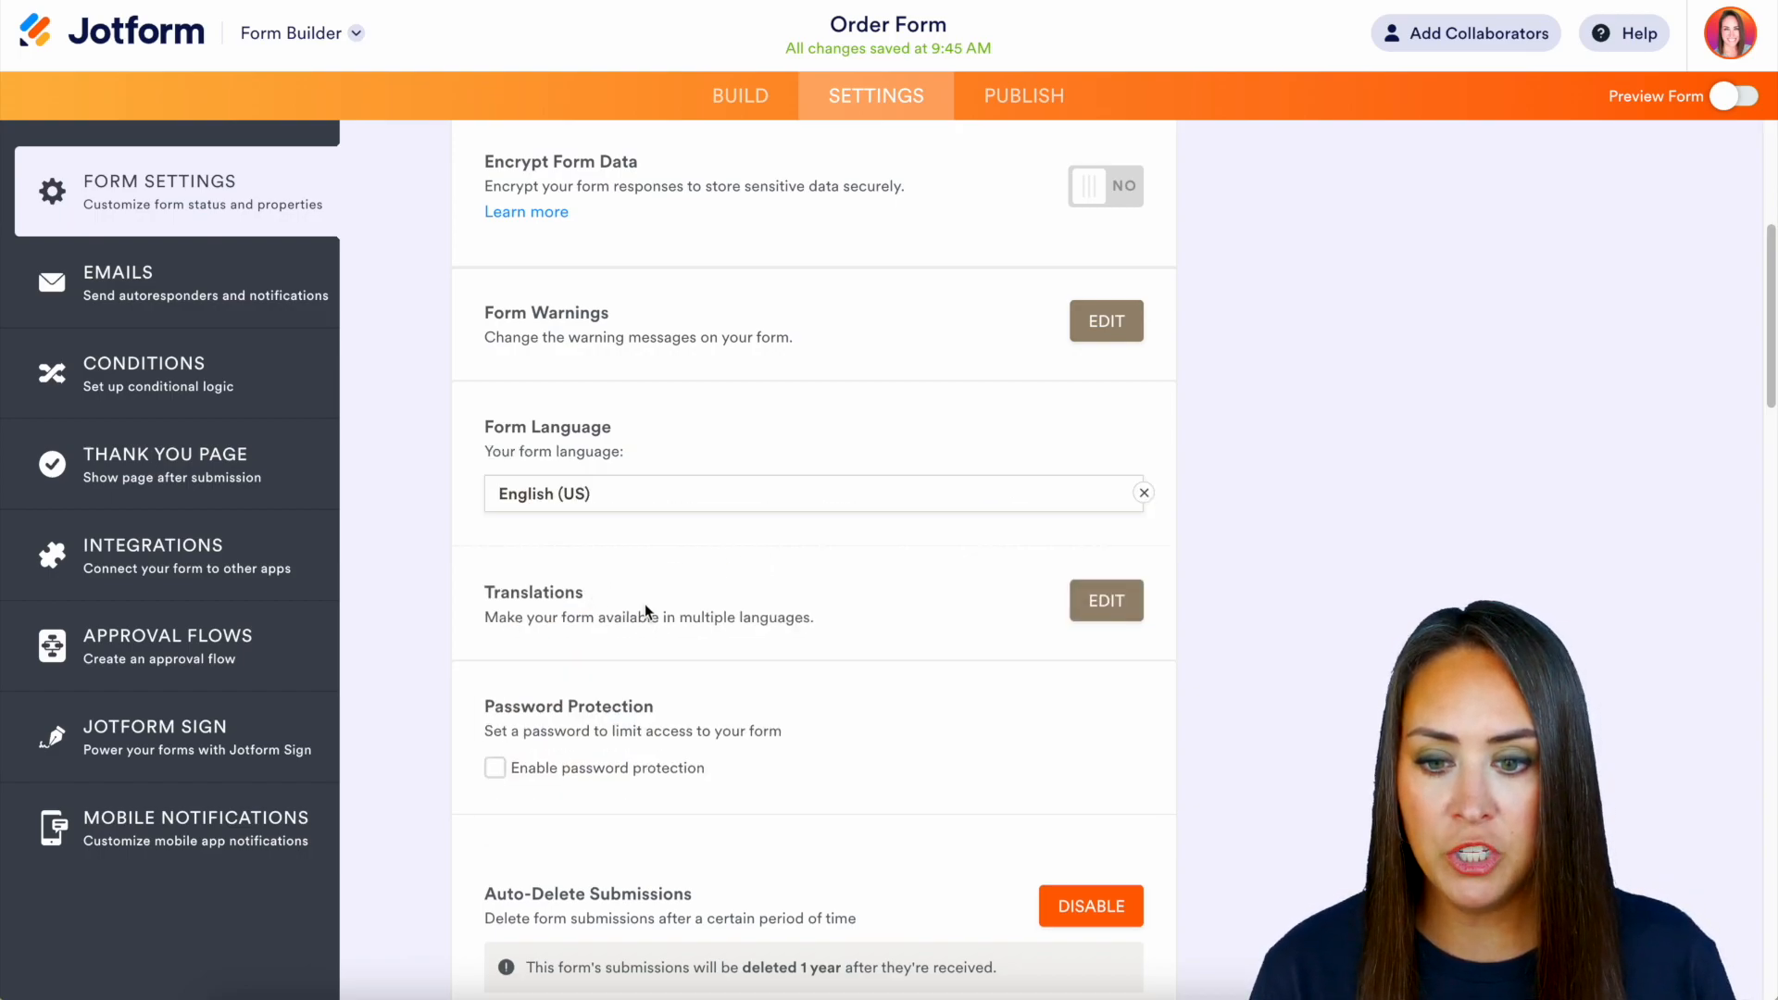
Add Español as a form language and review its field and warning translations
{"action": "left_click", "coordinate": [1105, 600]}
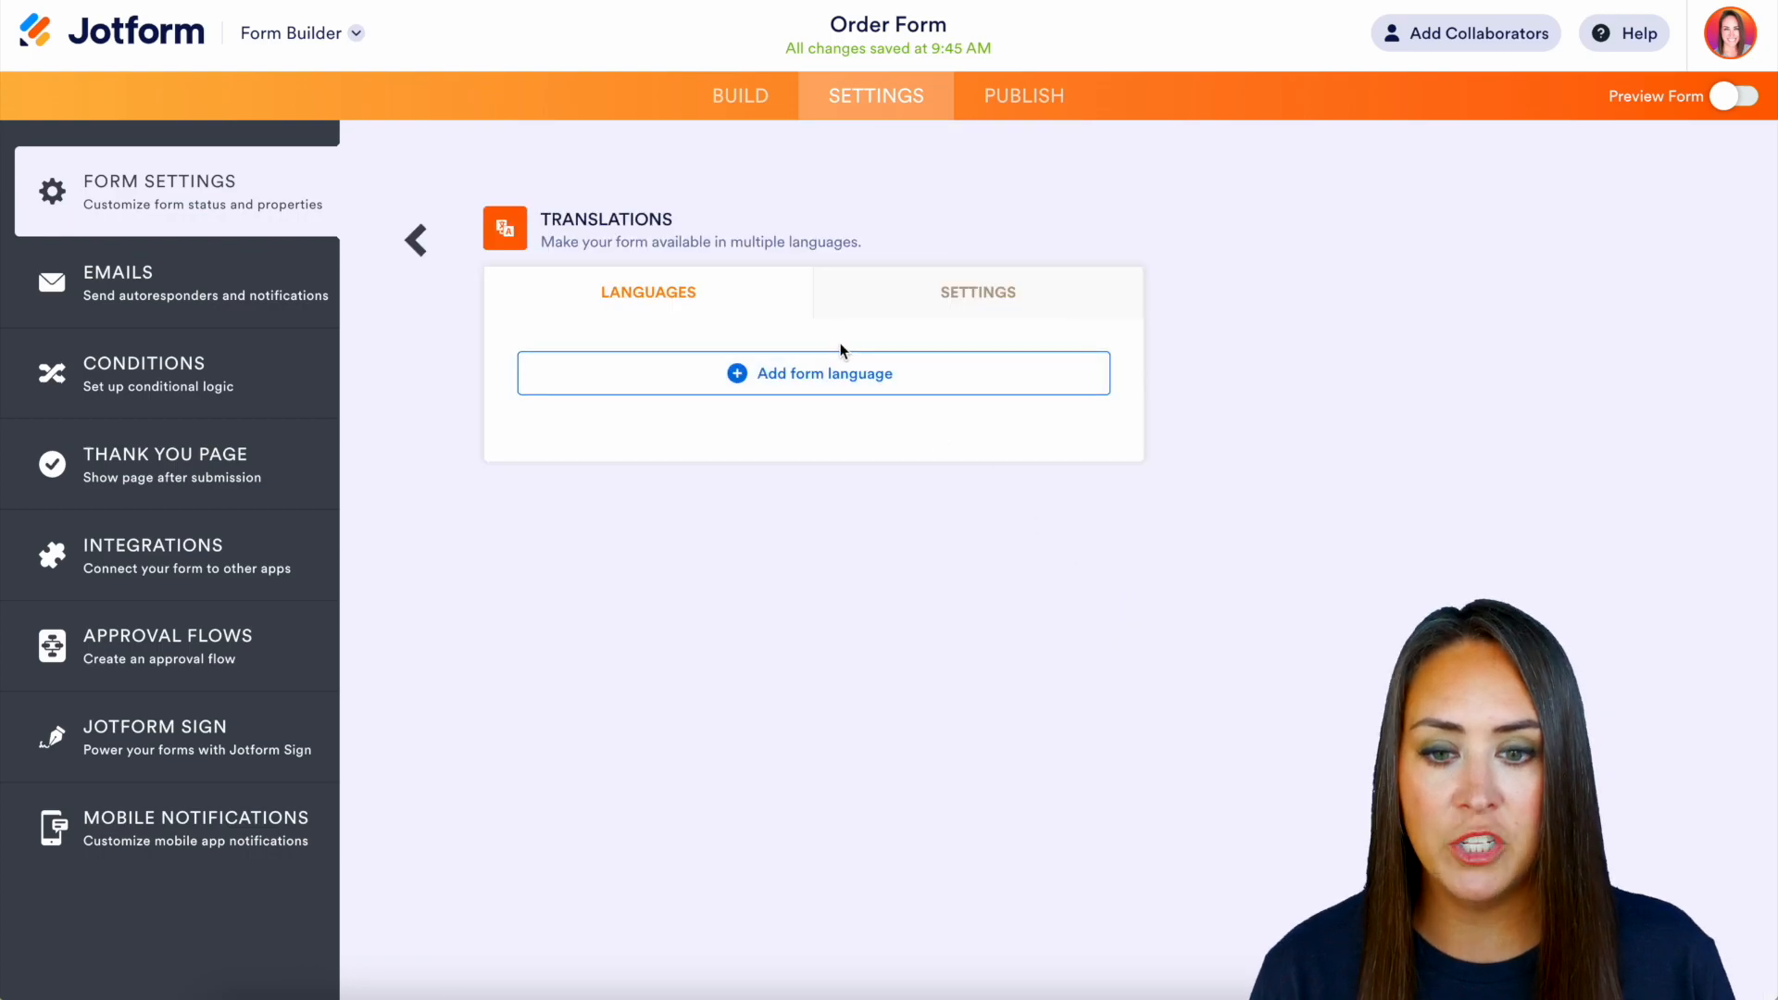
{"action": "left_click", "coordinate": [813, 373]}
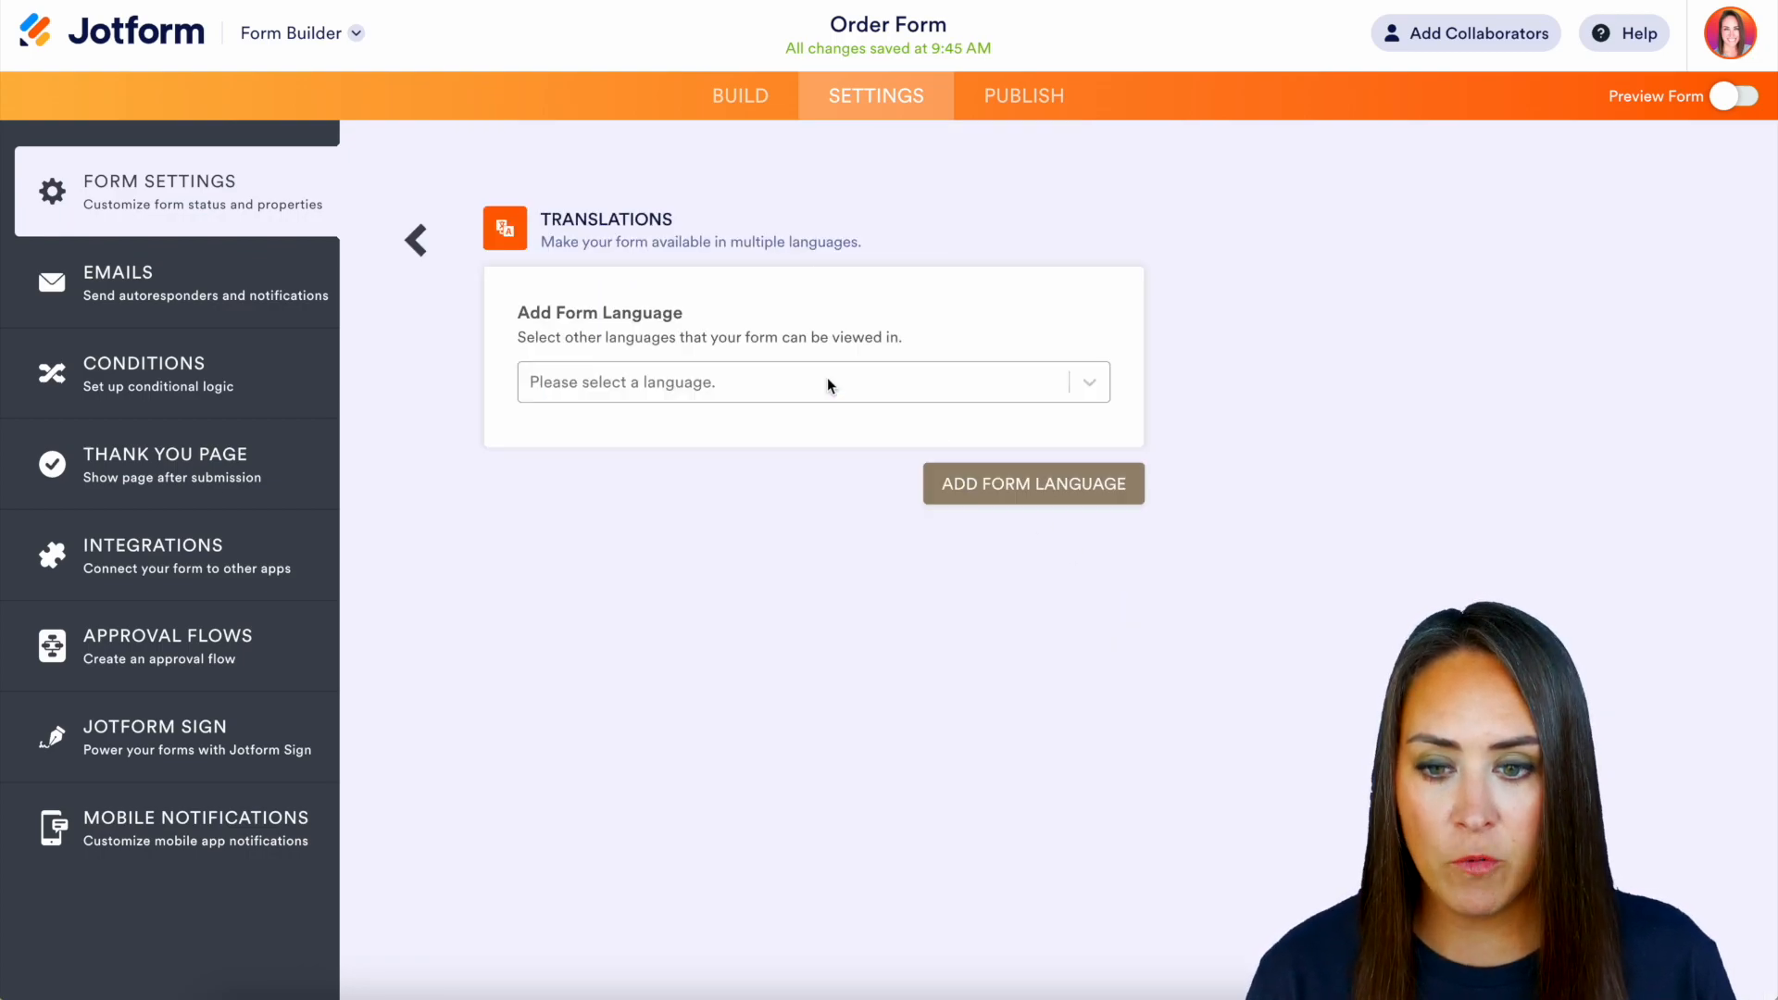
{"action": "type", "text": "span"}
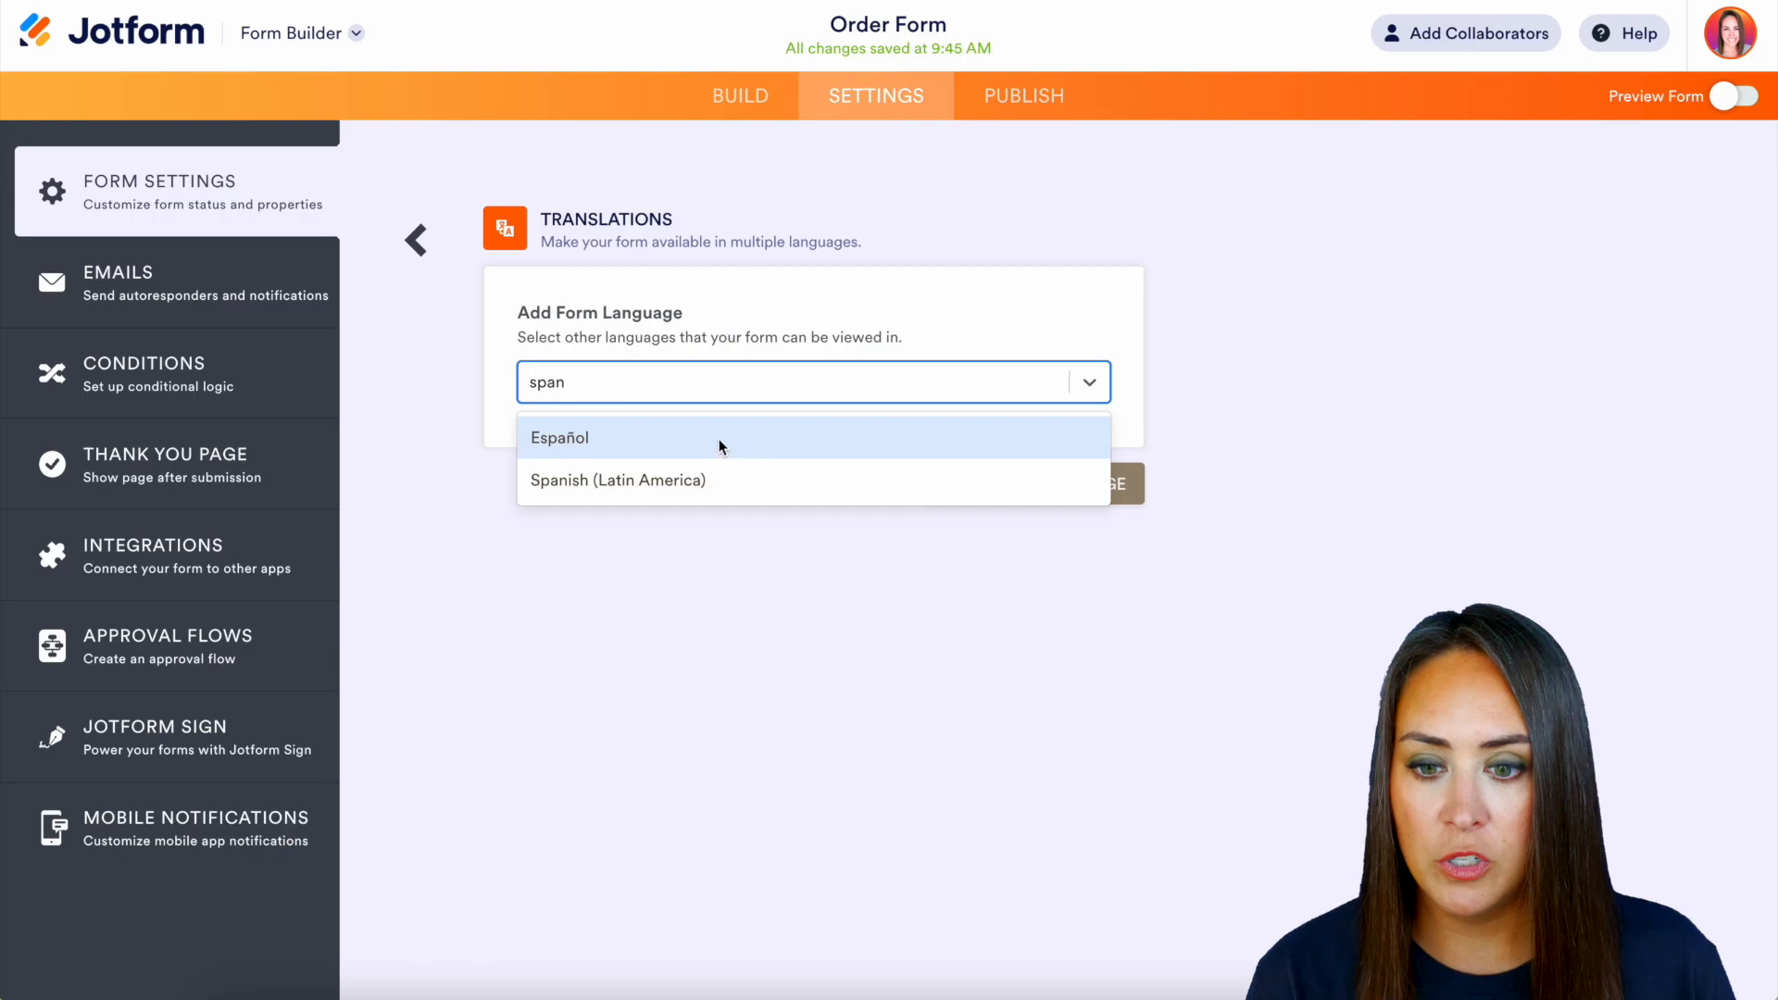
{"action": "left_click", "coordinate": [557, 438]}
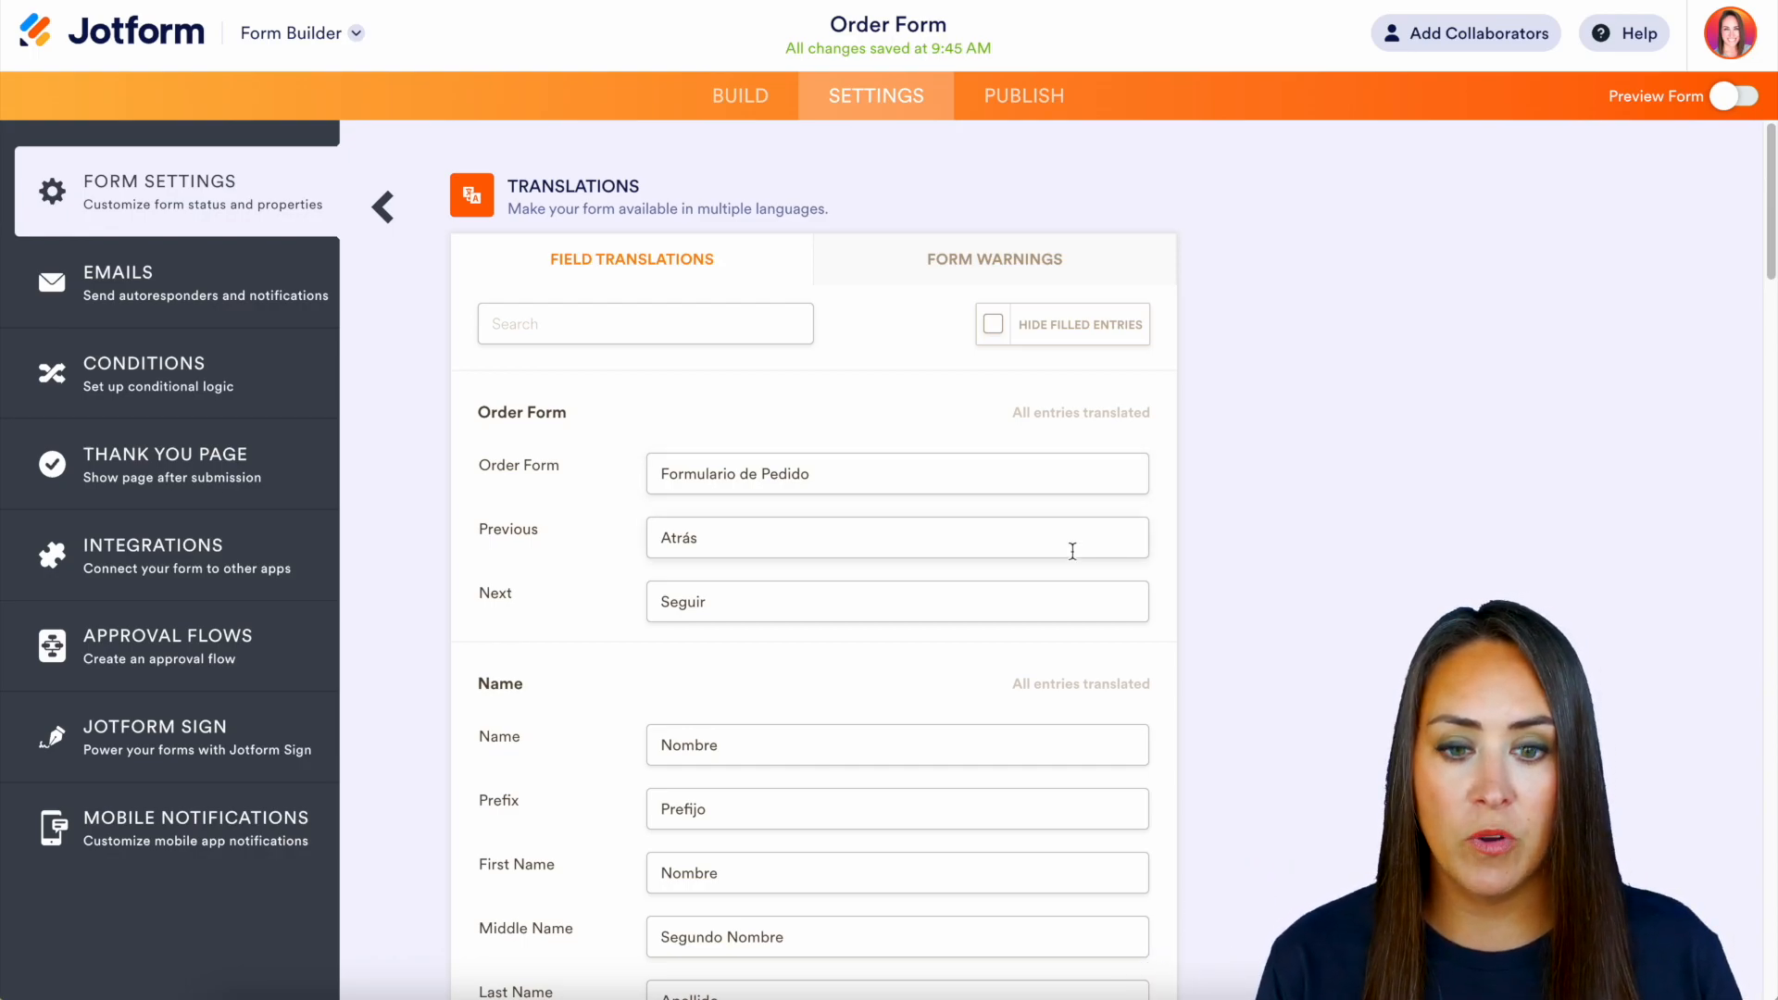
{"action": "scroll", "scroll_direction": "down", "scroll_amount": 3}
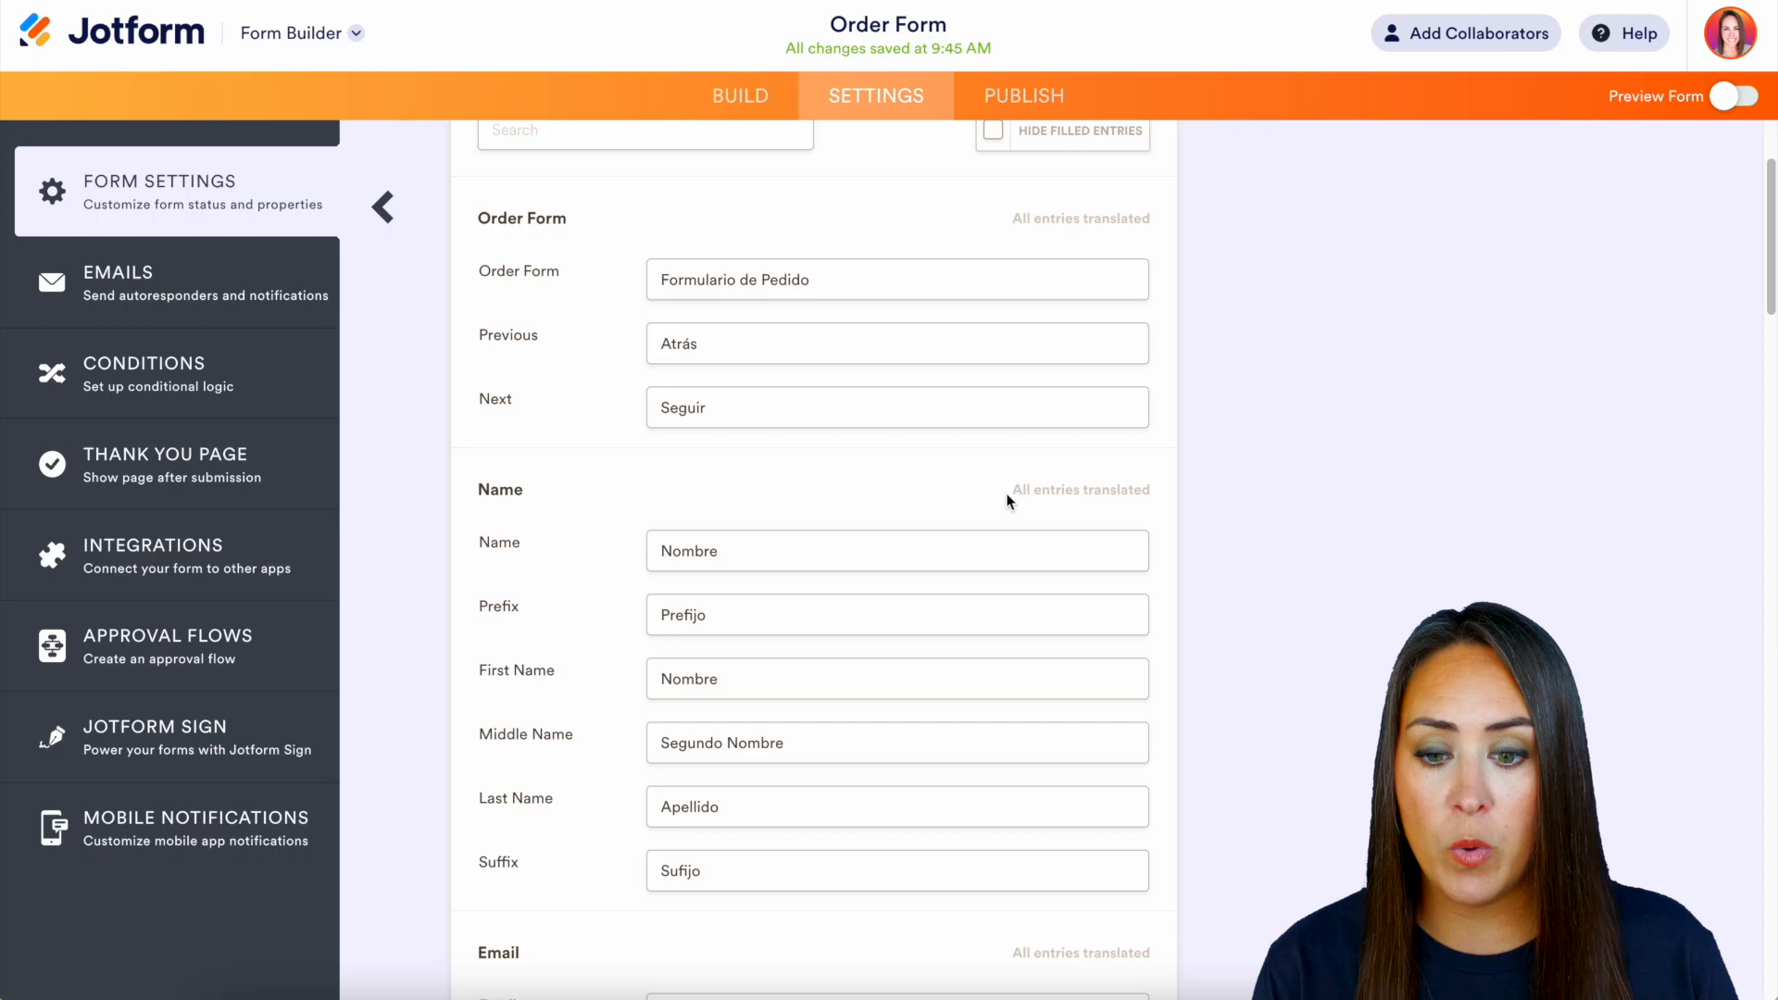
{"action": "left_click", "coordinate": [994, 258]}
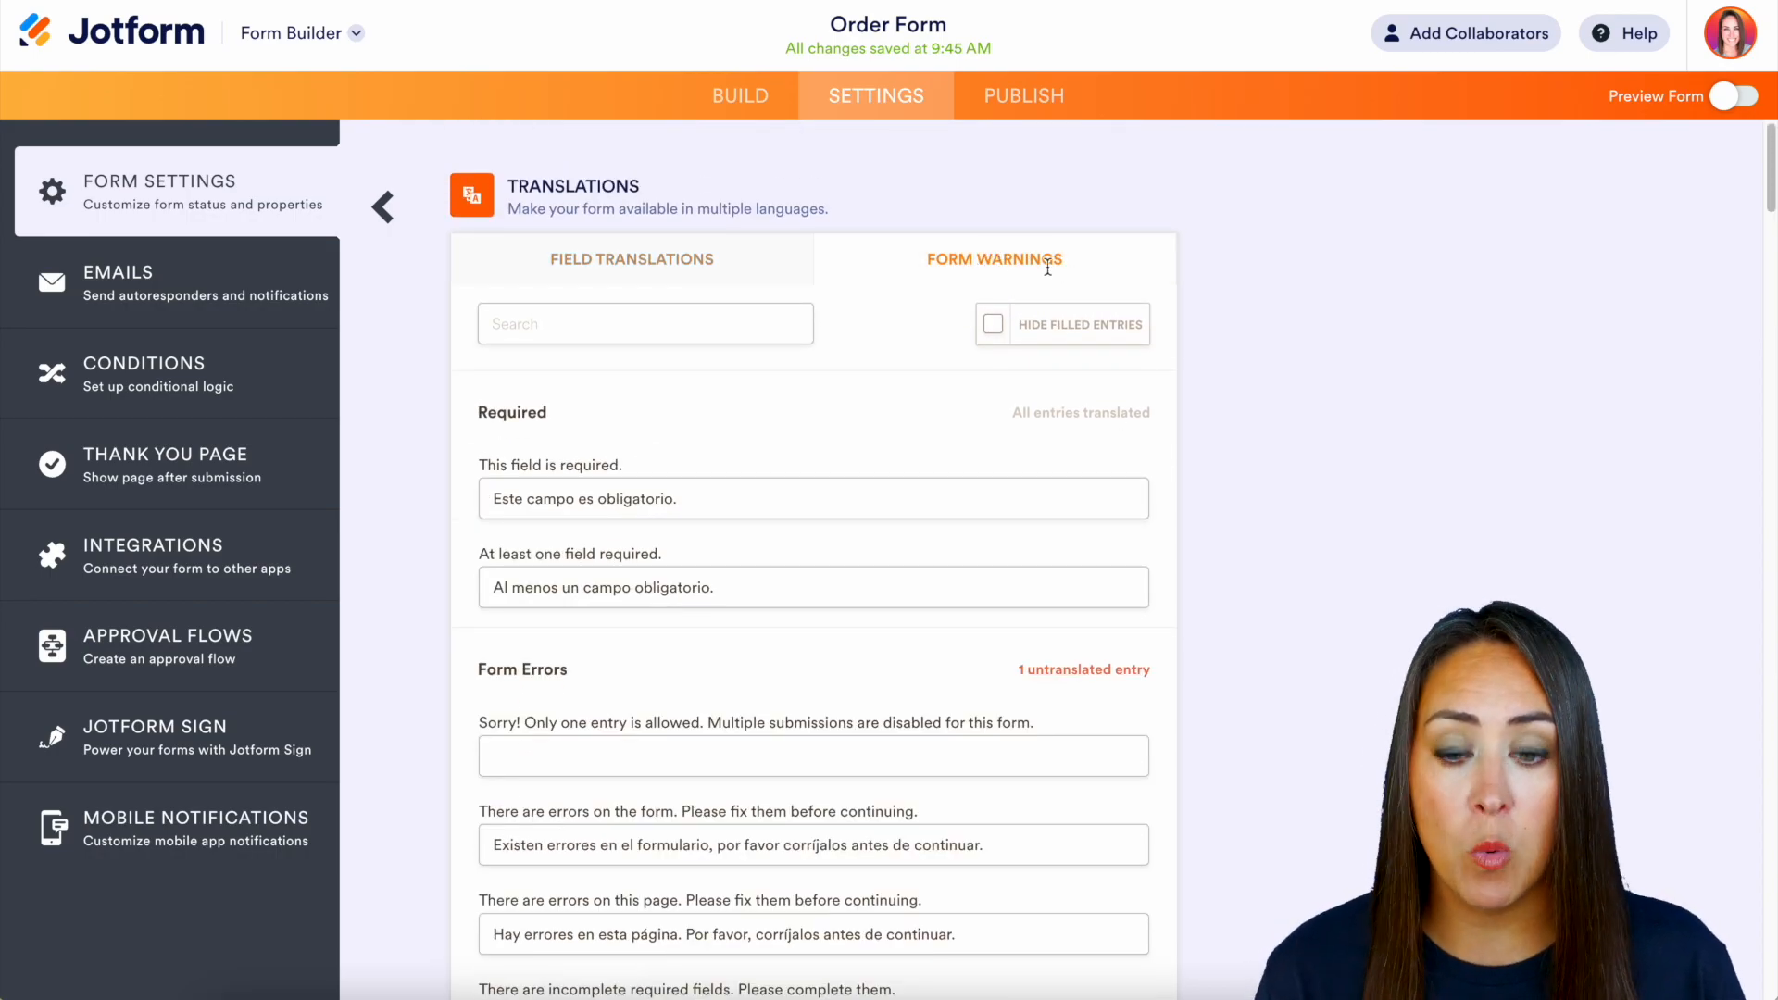
{"action": "left_click", "coordinate": [631, 258]}
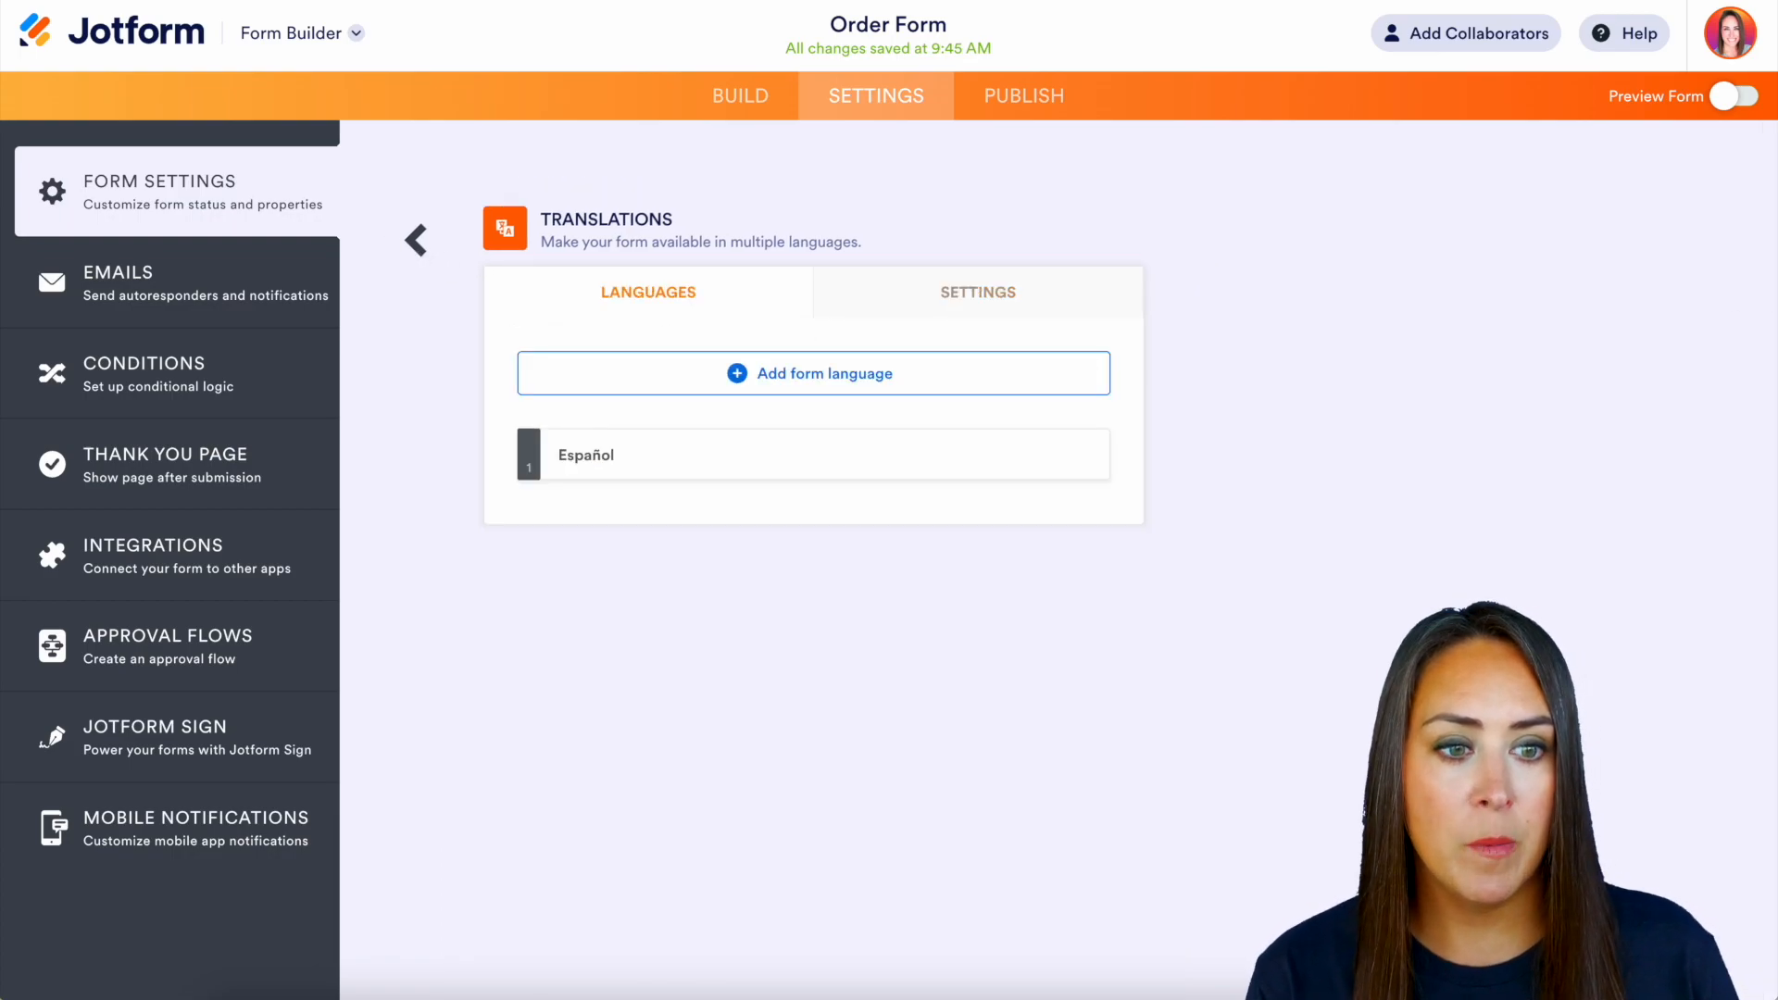
{"action": "left_click", "coordinate": [1738, 95]}
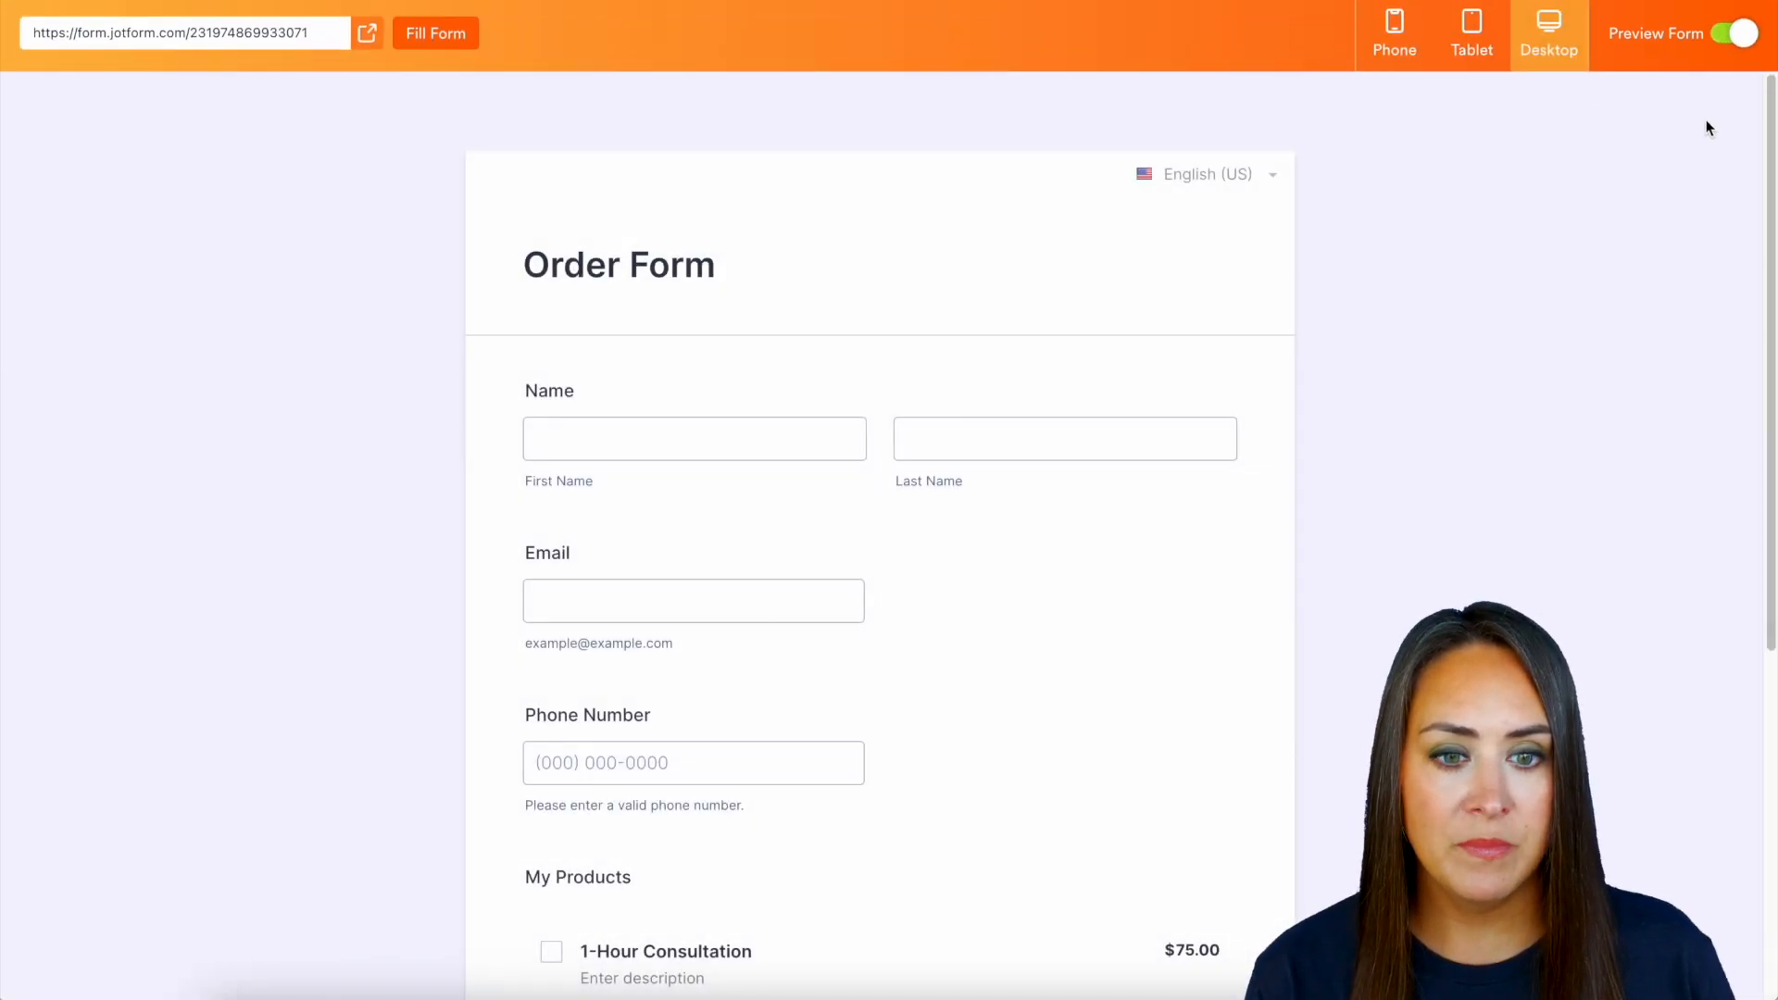
{"action": "left_click", "coordinate": [1205, 174]}
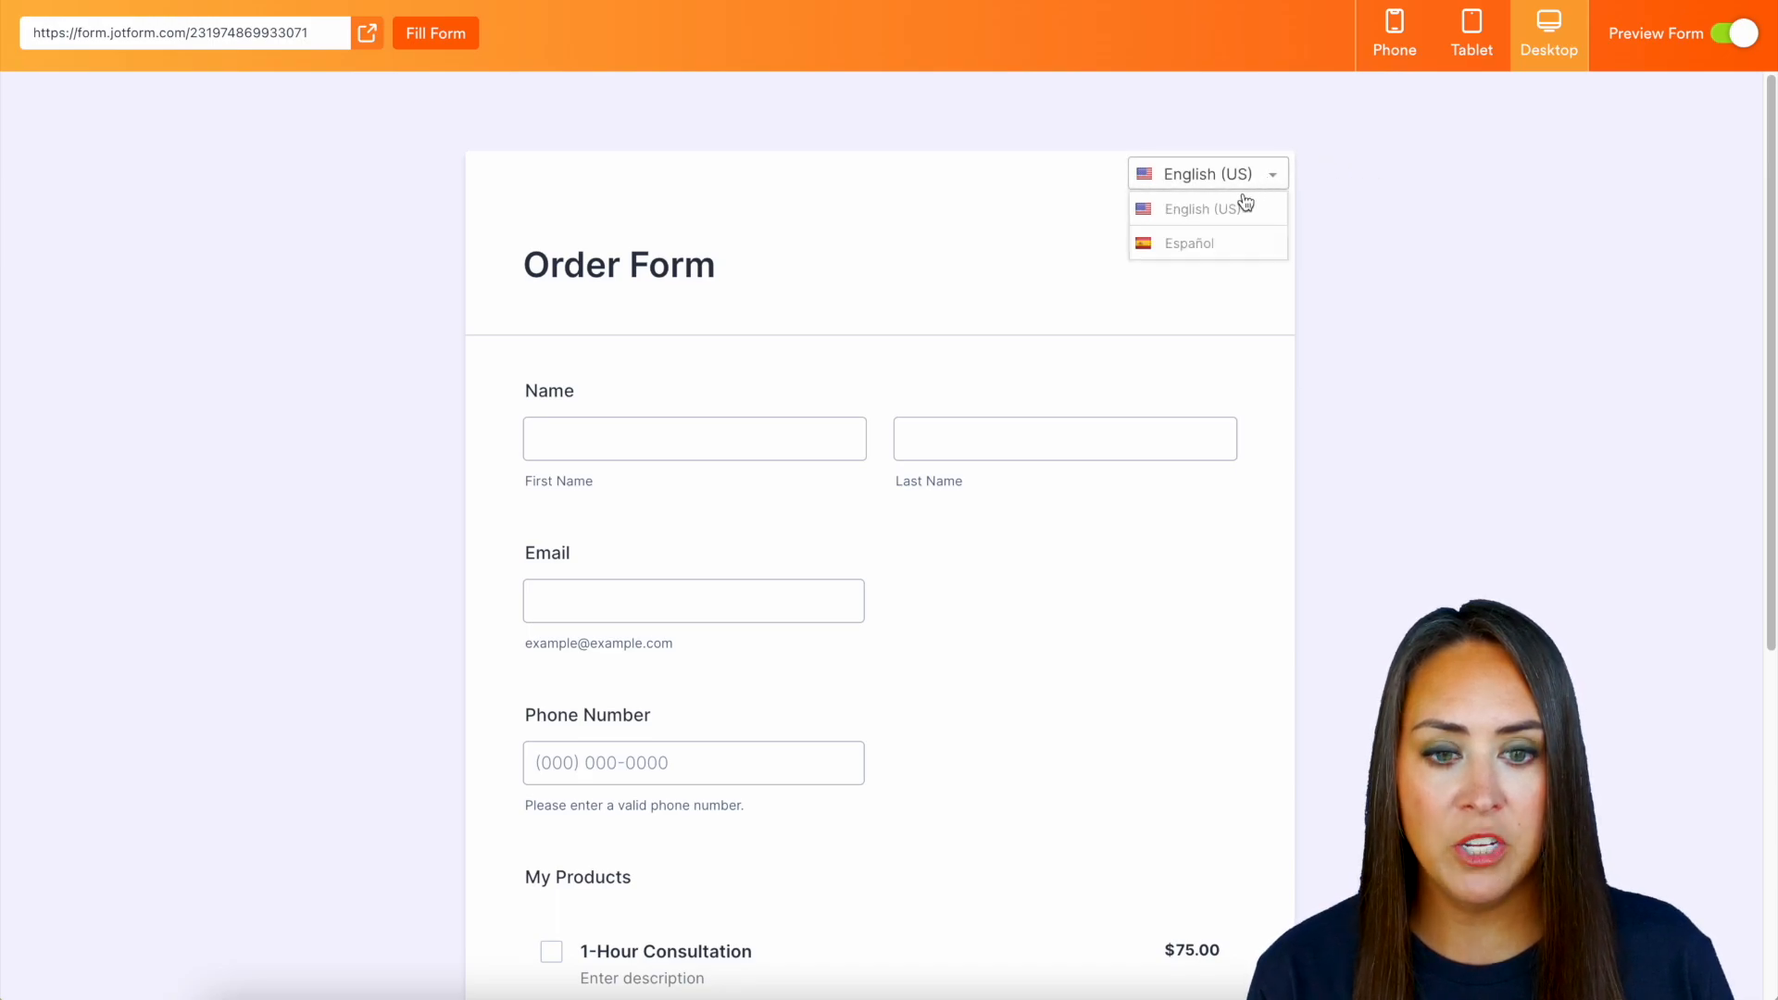
{"action": "left_click", "coordinate": [1188, 242]}
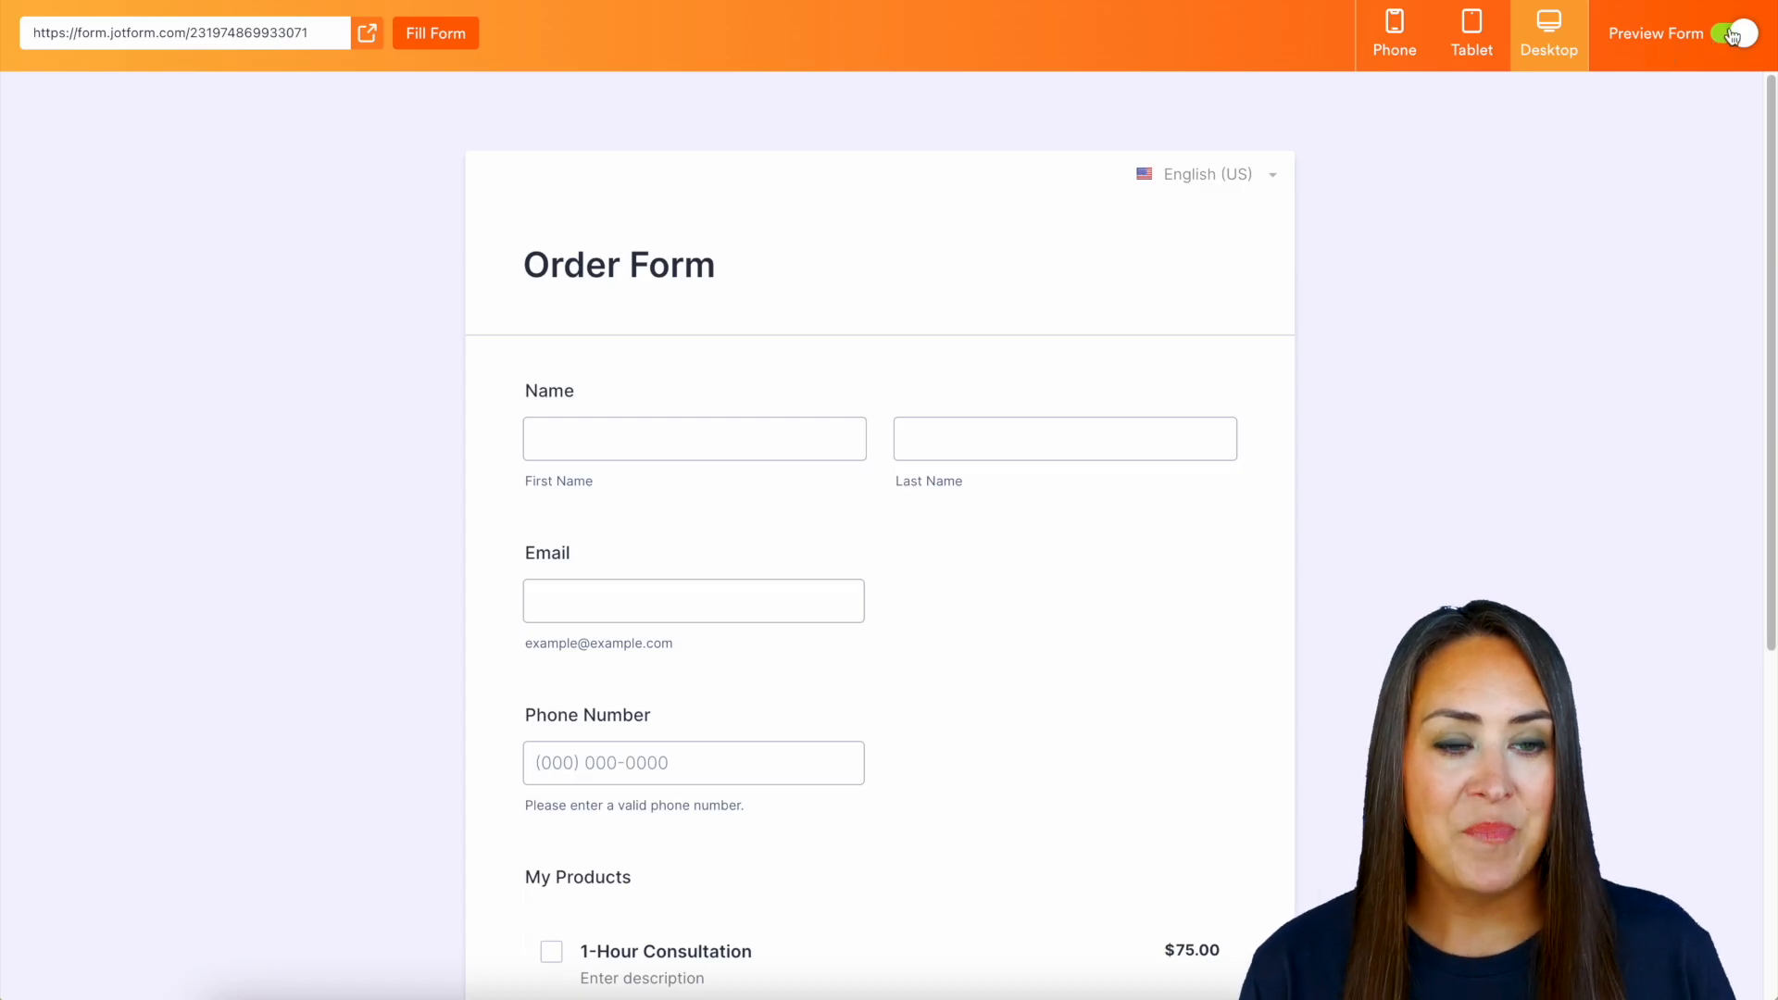
{"action": "left_click", "coordinate": [1736, 32]}
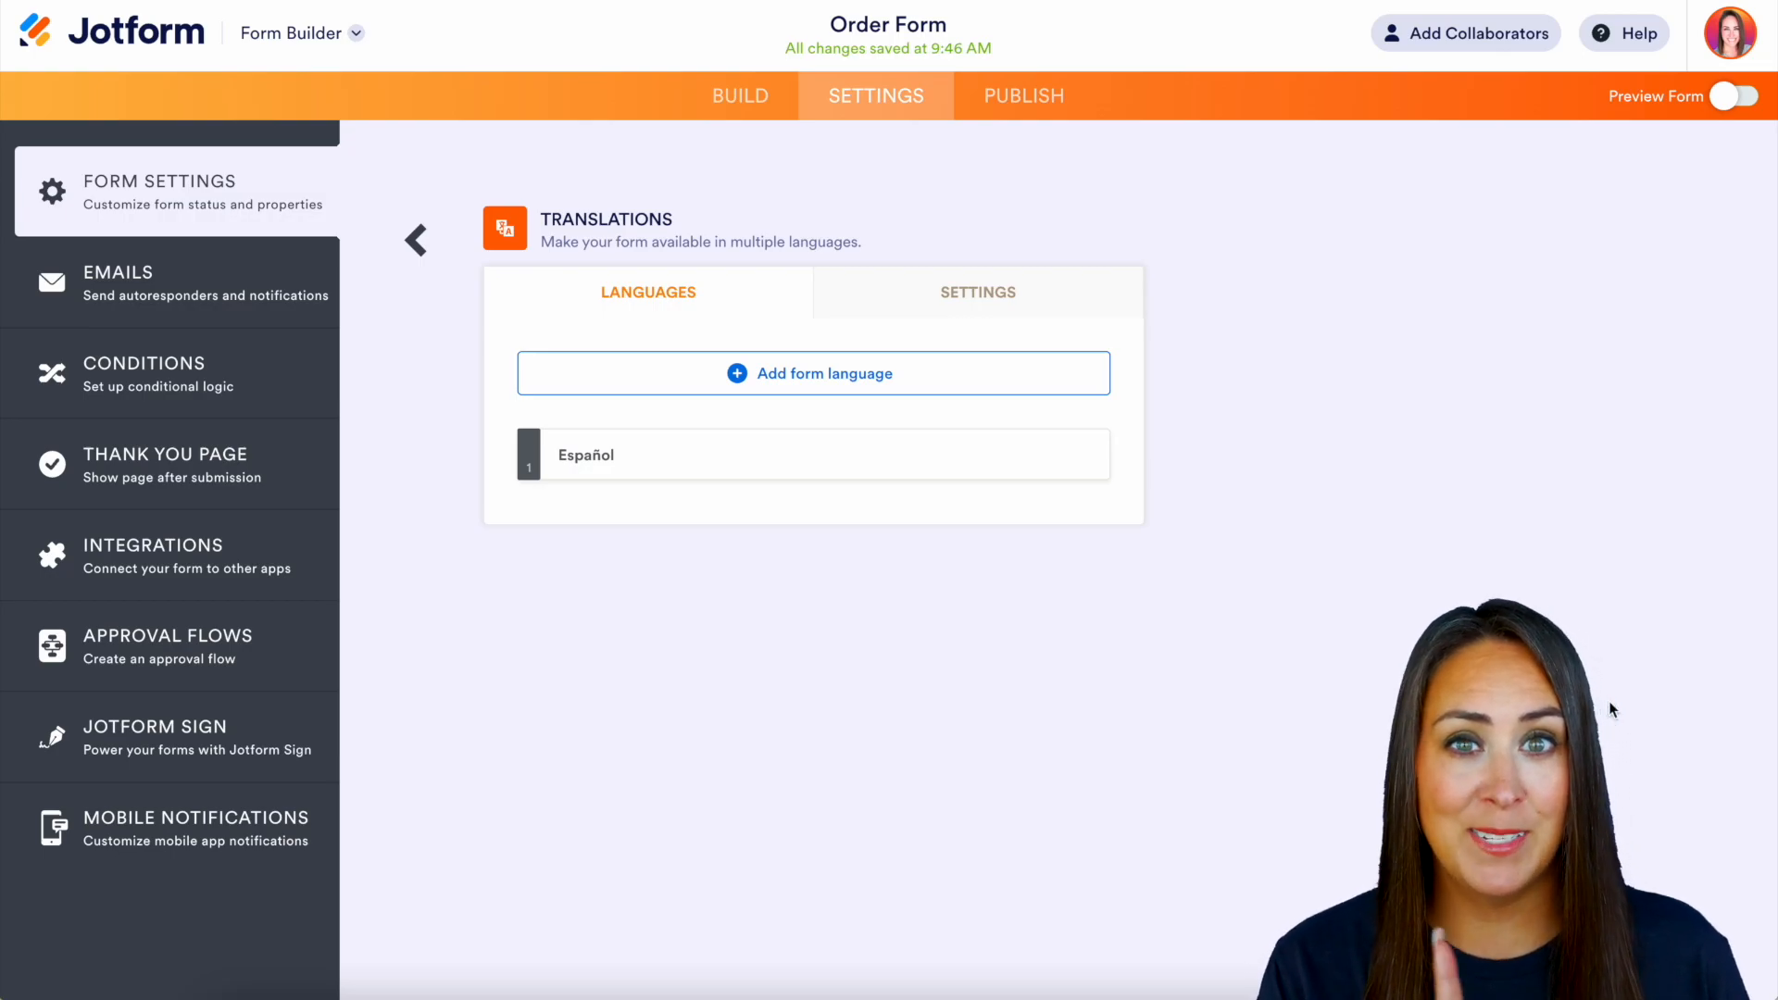
{"action": "mouse_move", "coordinate": [285, 395]}
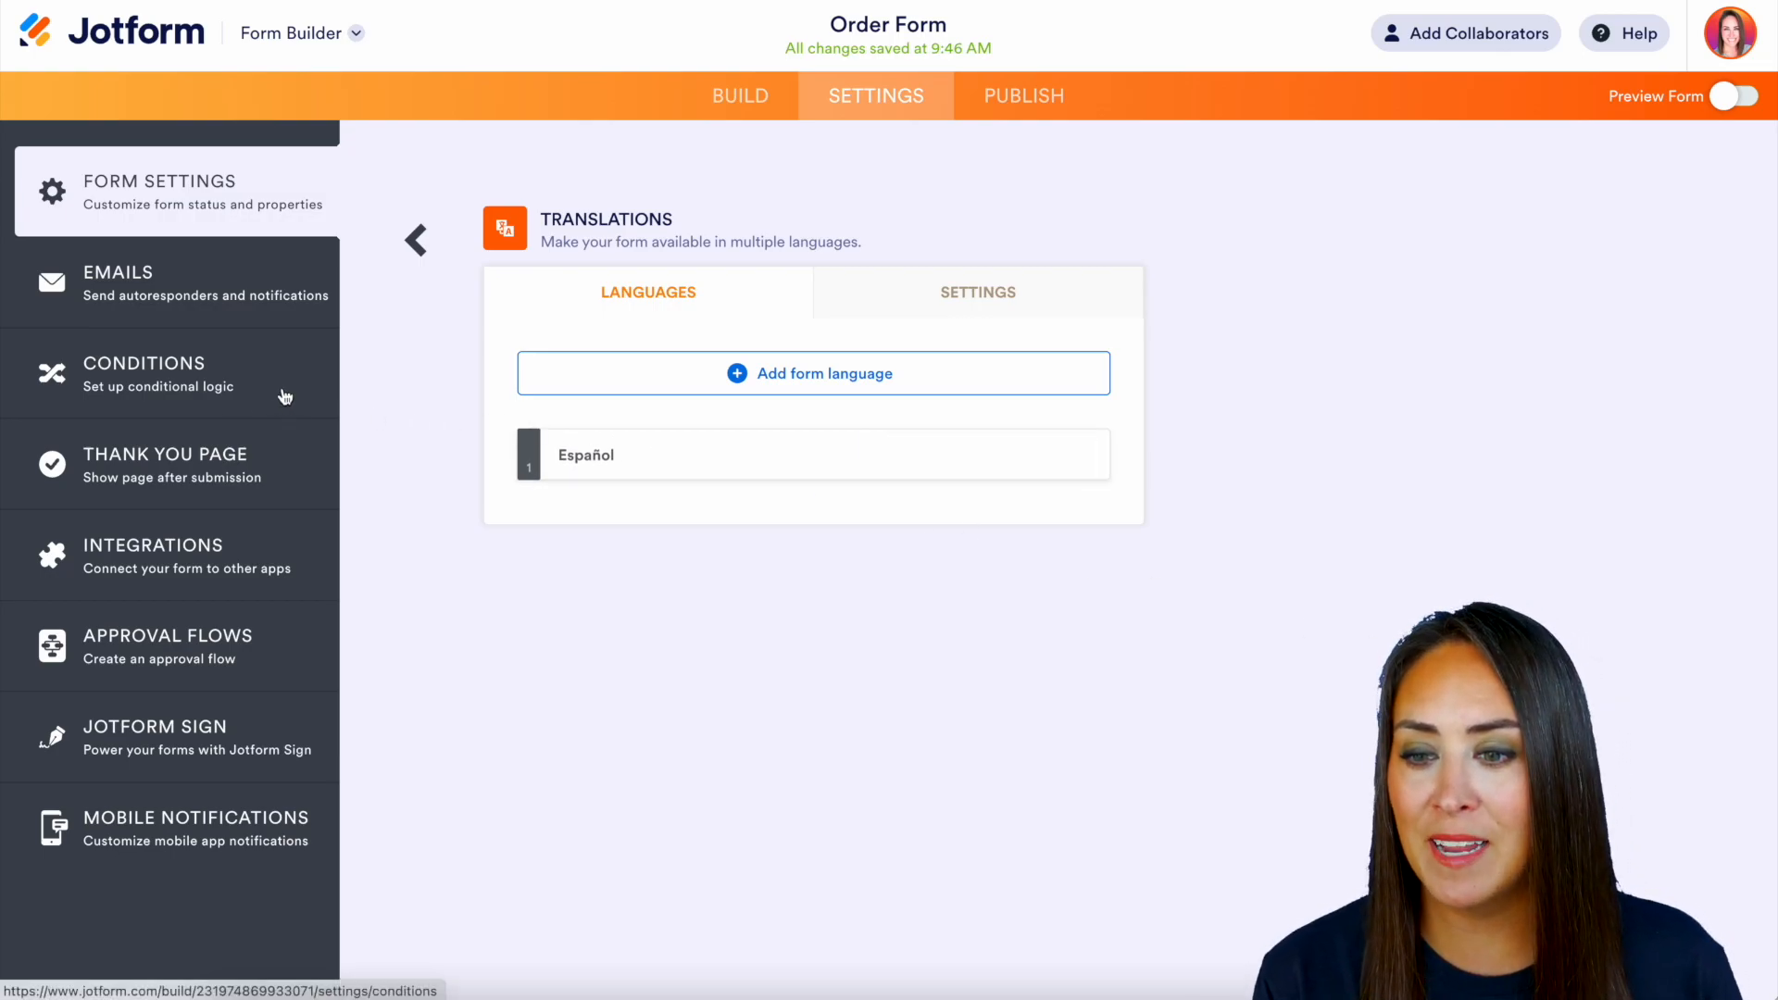
Add a thank-you rule showing a 36pt 'Gracias!' message when Language equals Español
{"action": "left_click", "coordinate": [144, 374]}
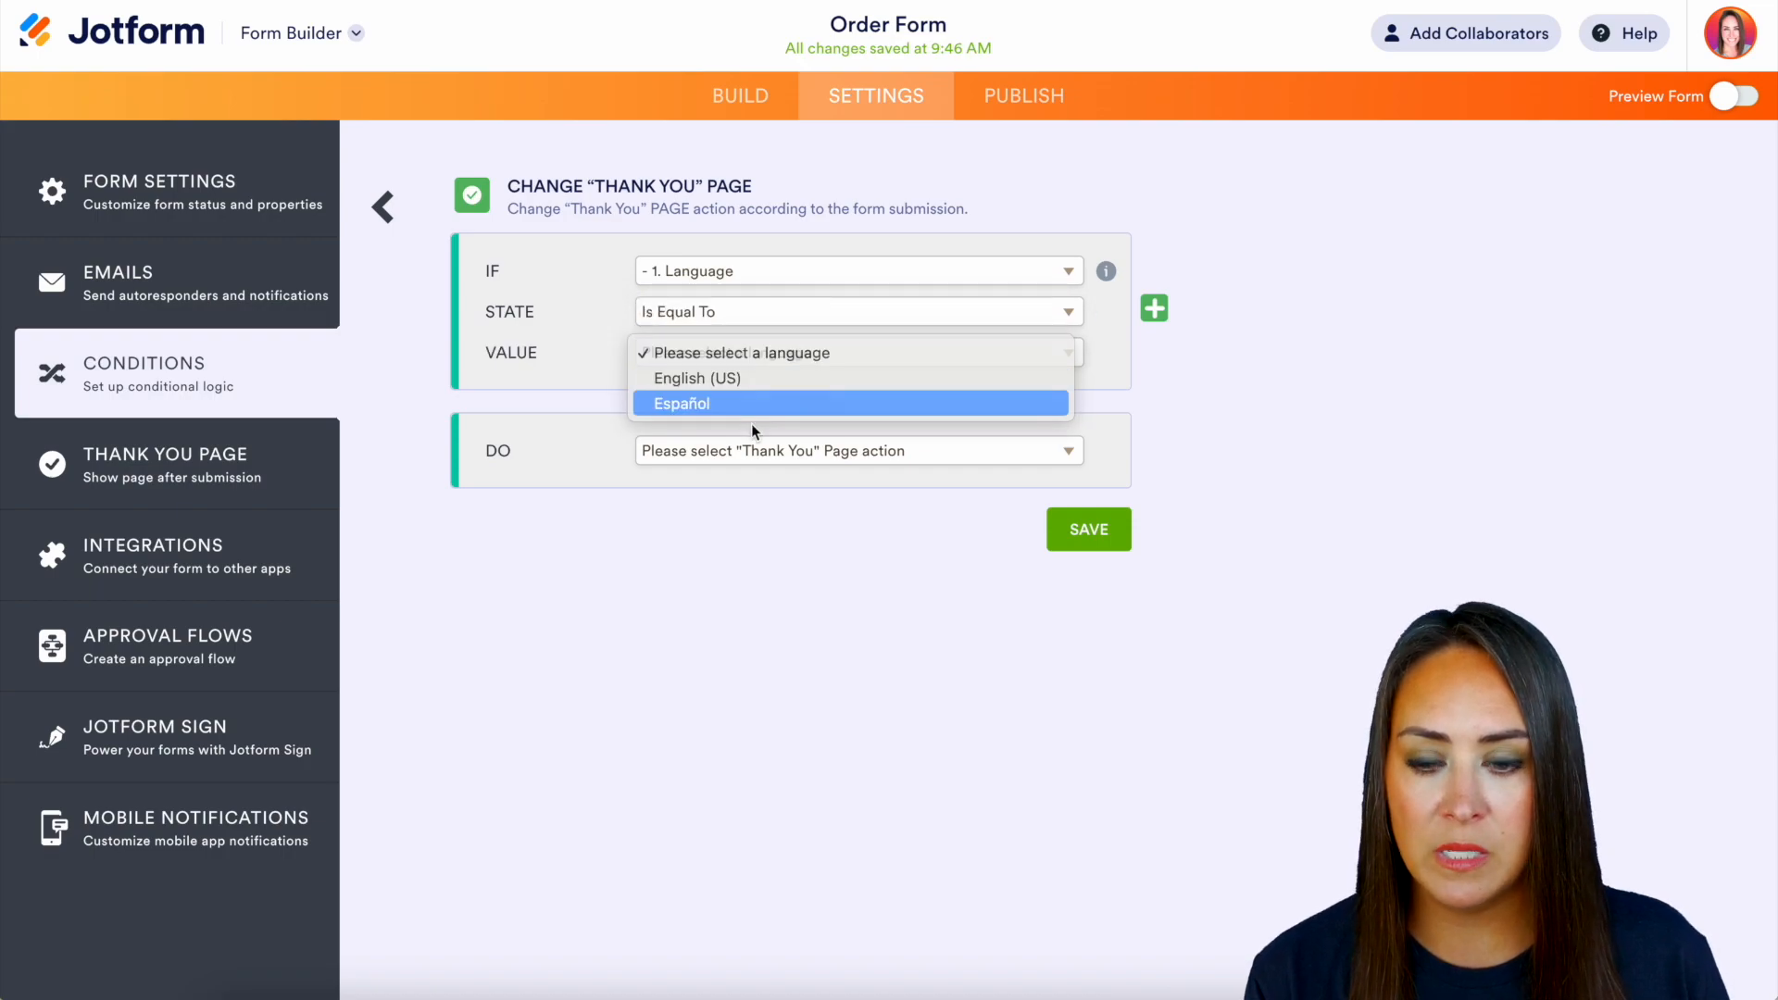
{"action": "left_click", "coordinate": [682, 404]}
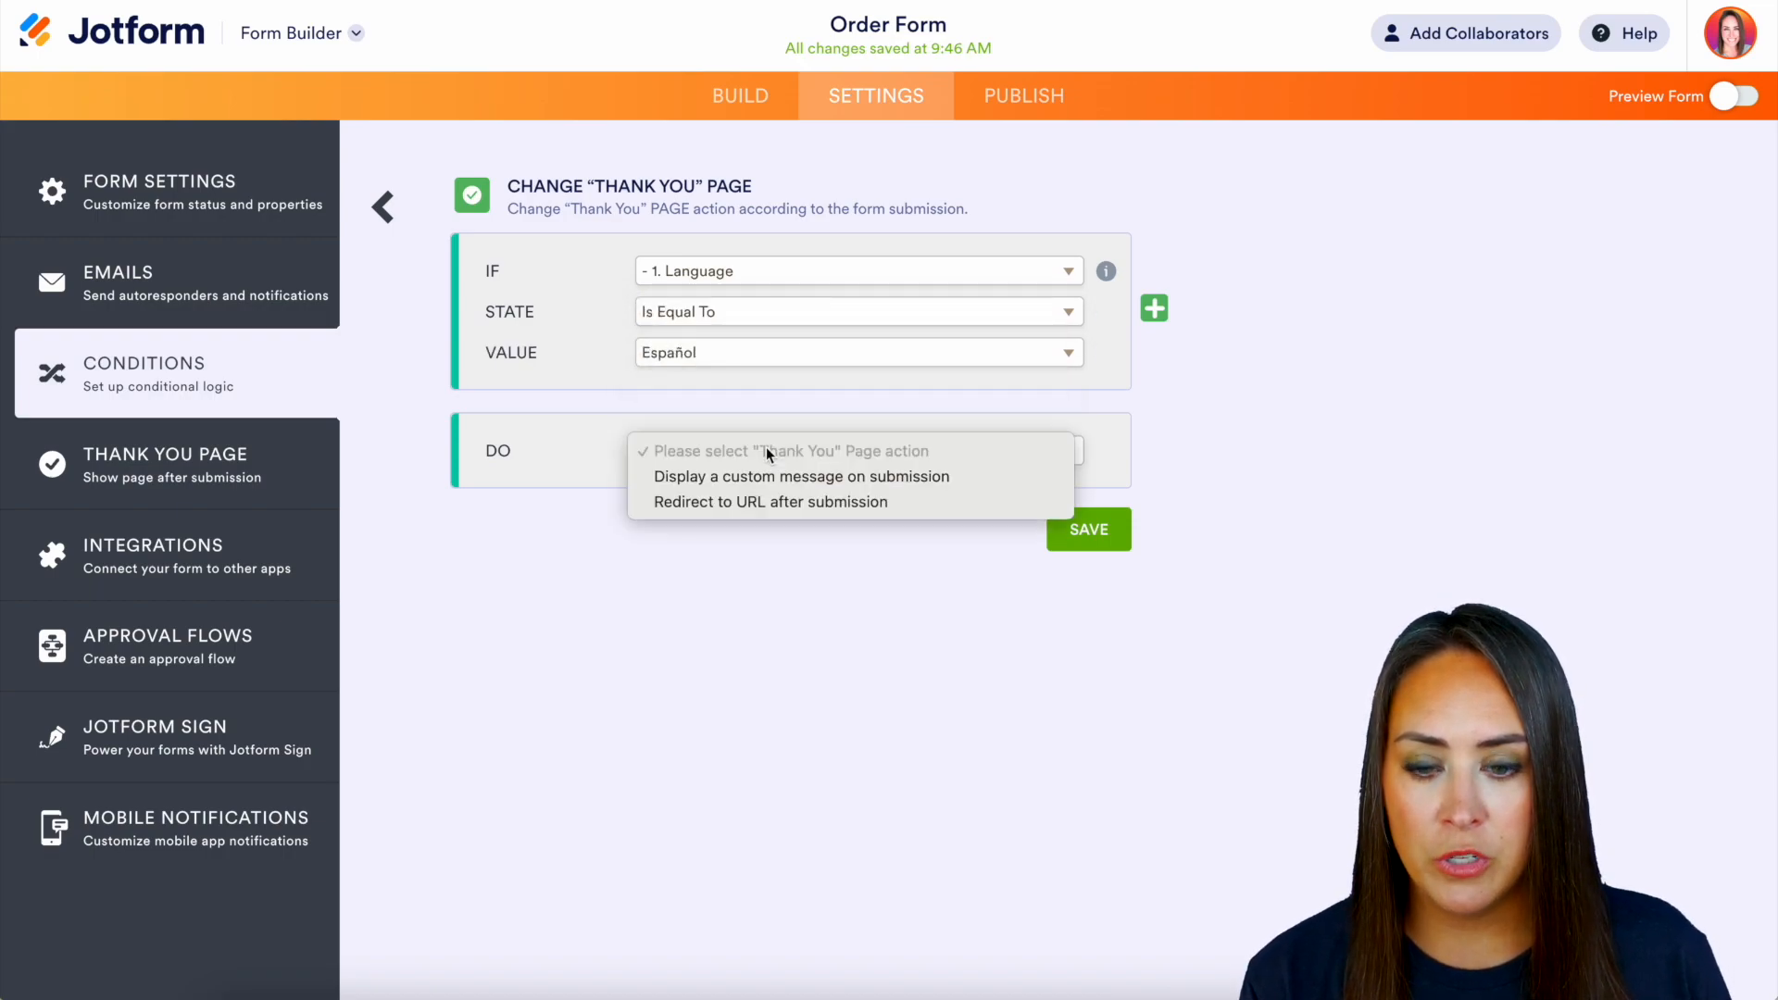
{"action": "left_click", "coordinate": [800, 475]}
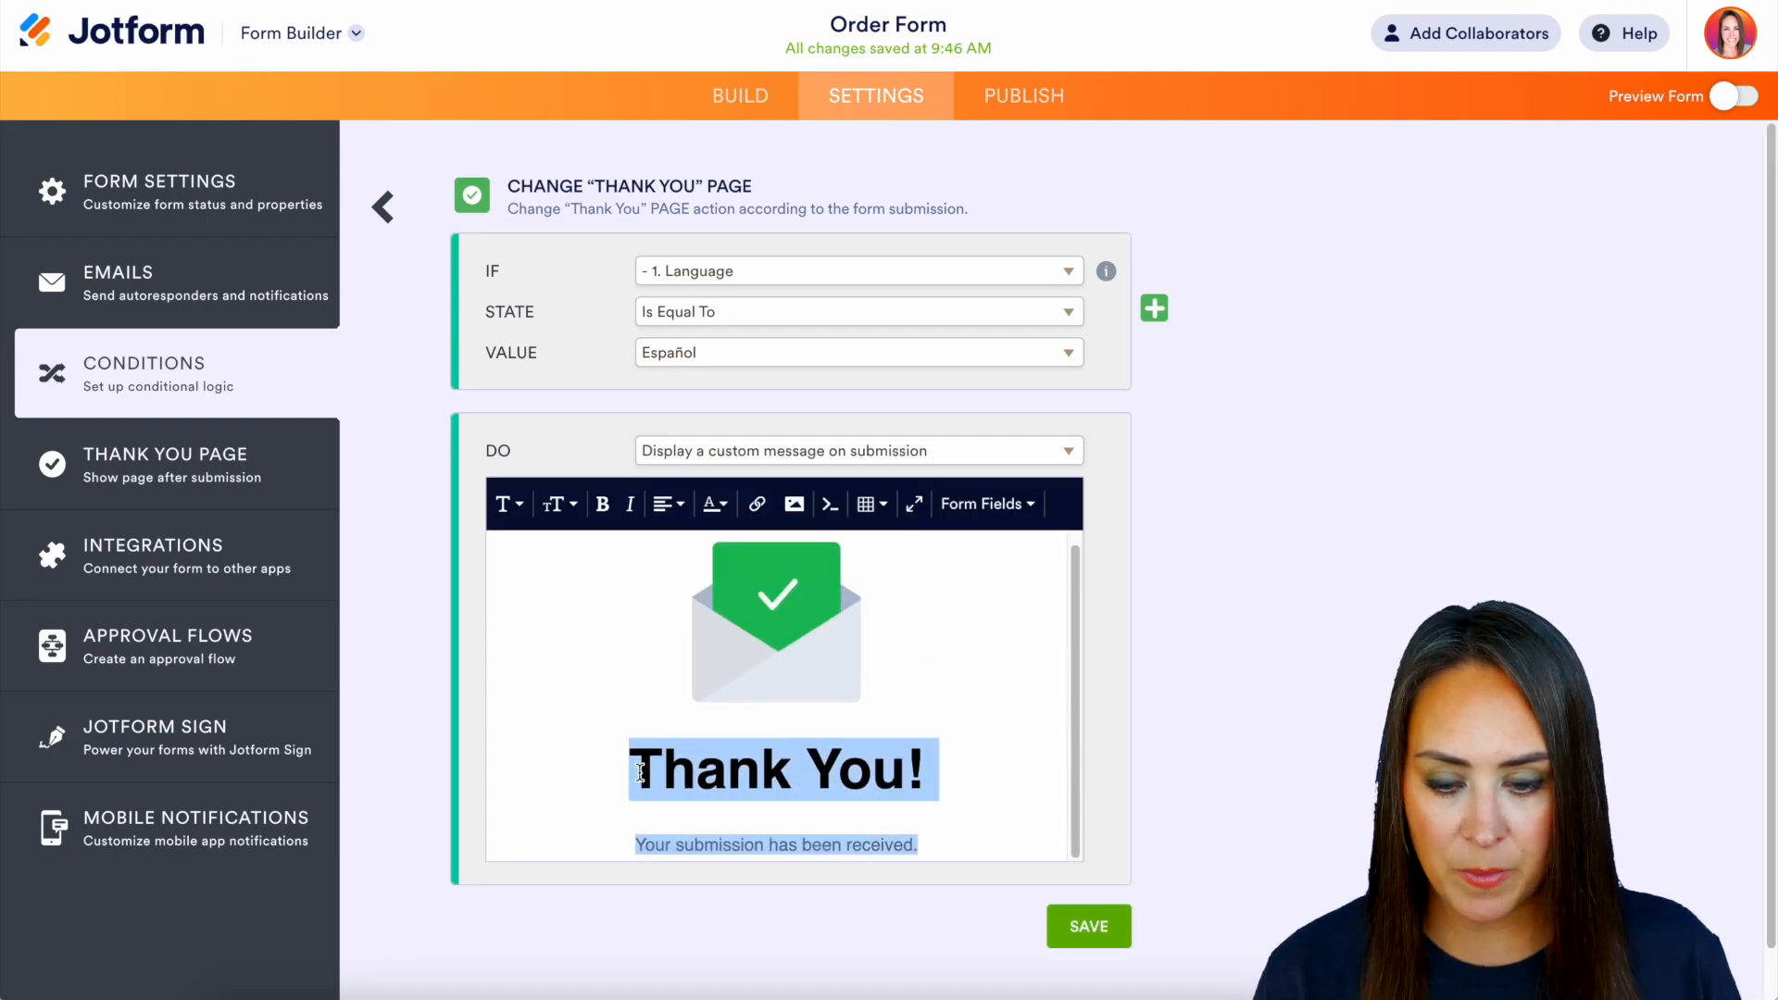
{"action": "type", "text": "Gracias!"}
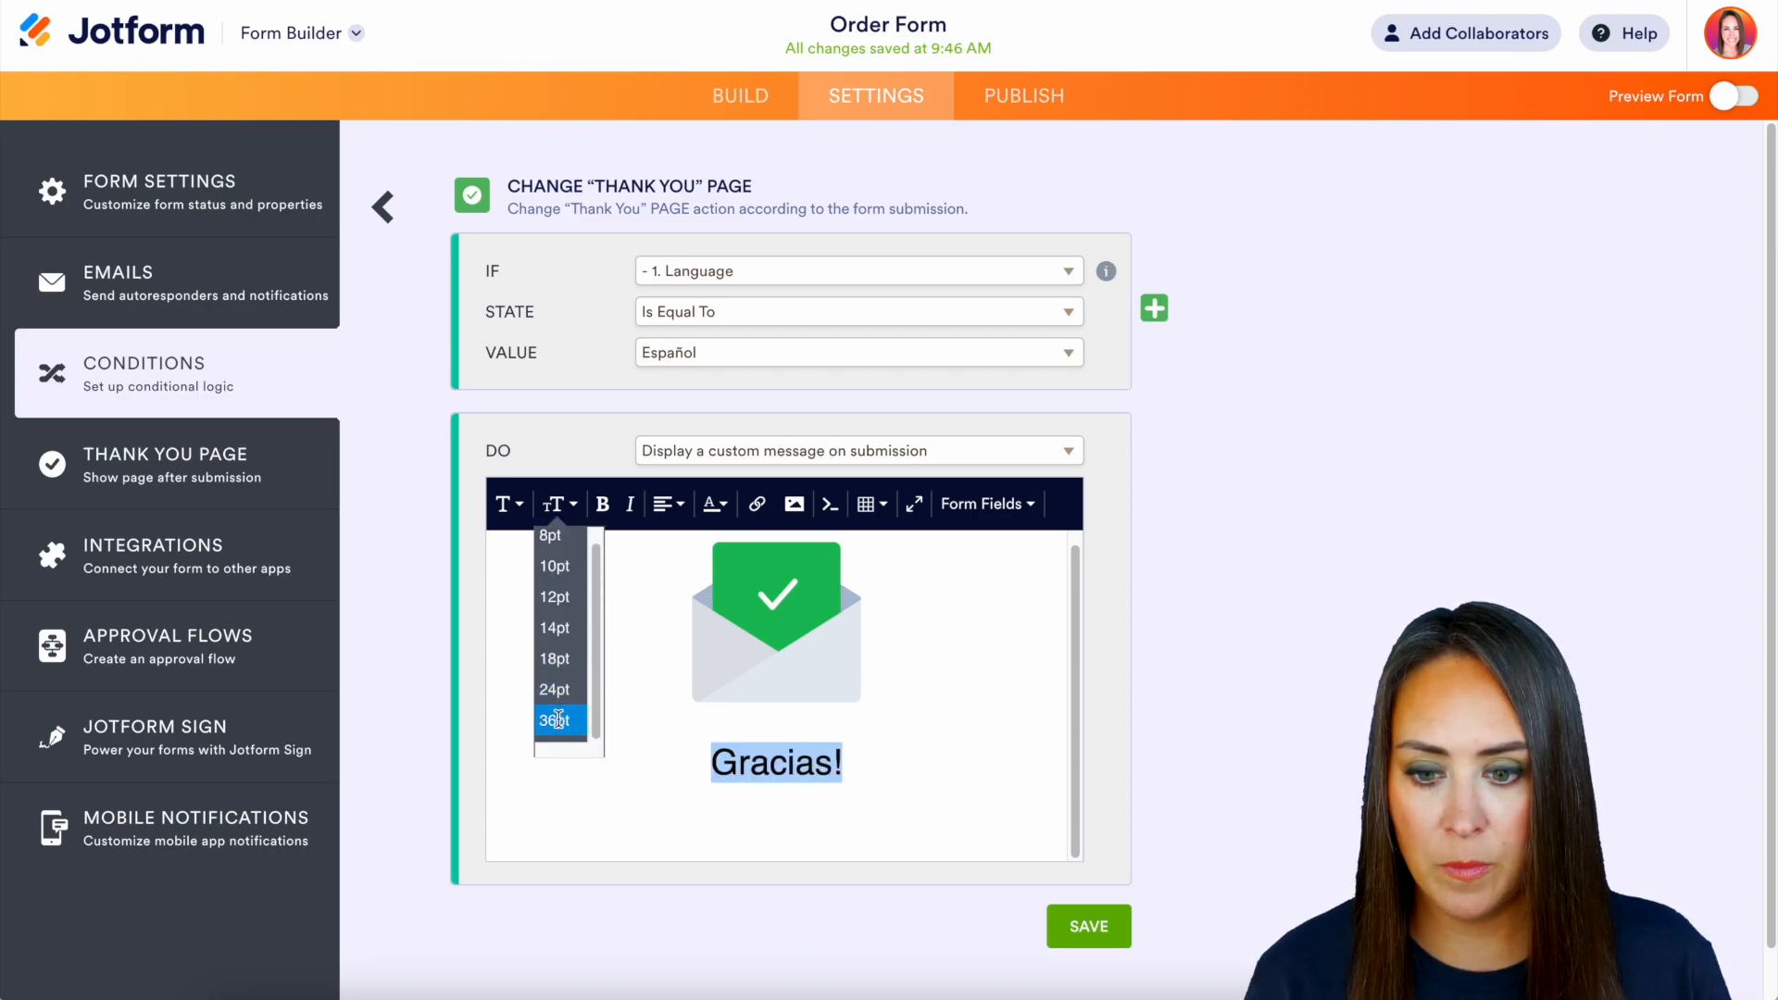
{"action": "left_click", "coordinate": [555, 721]}
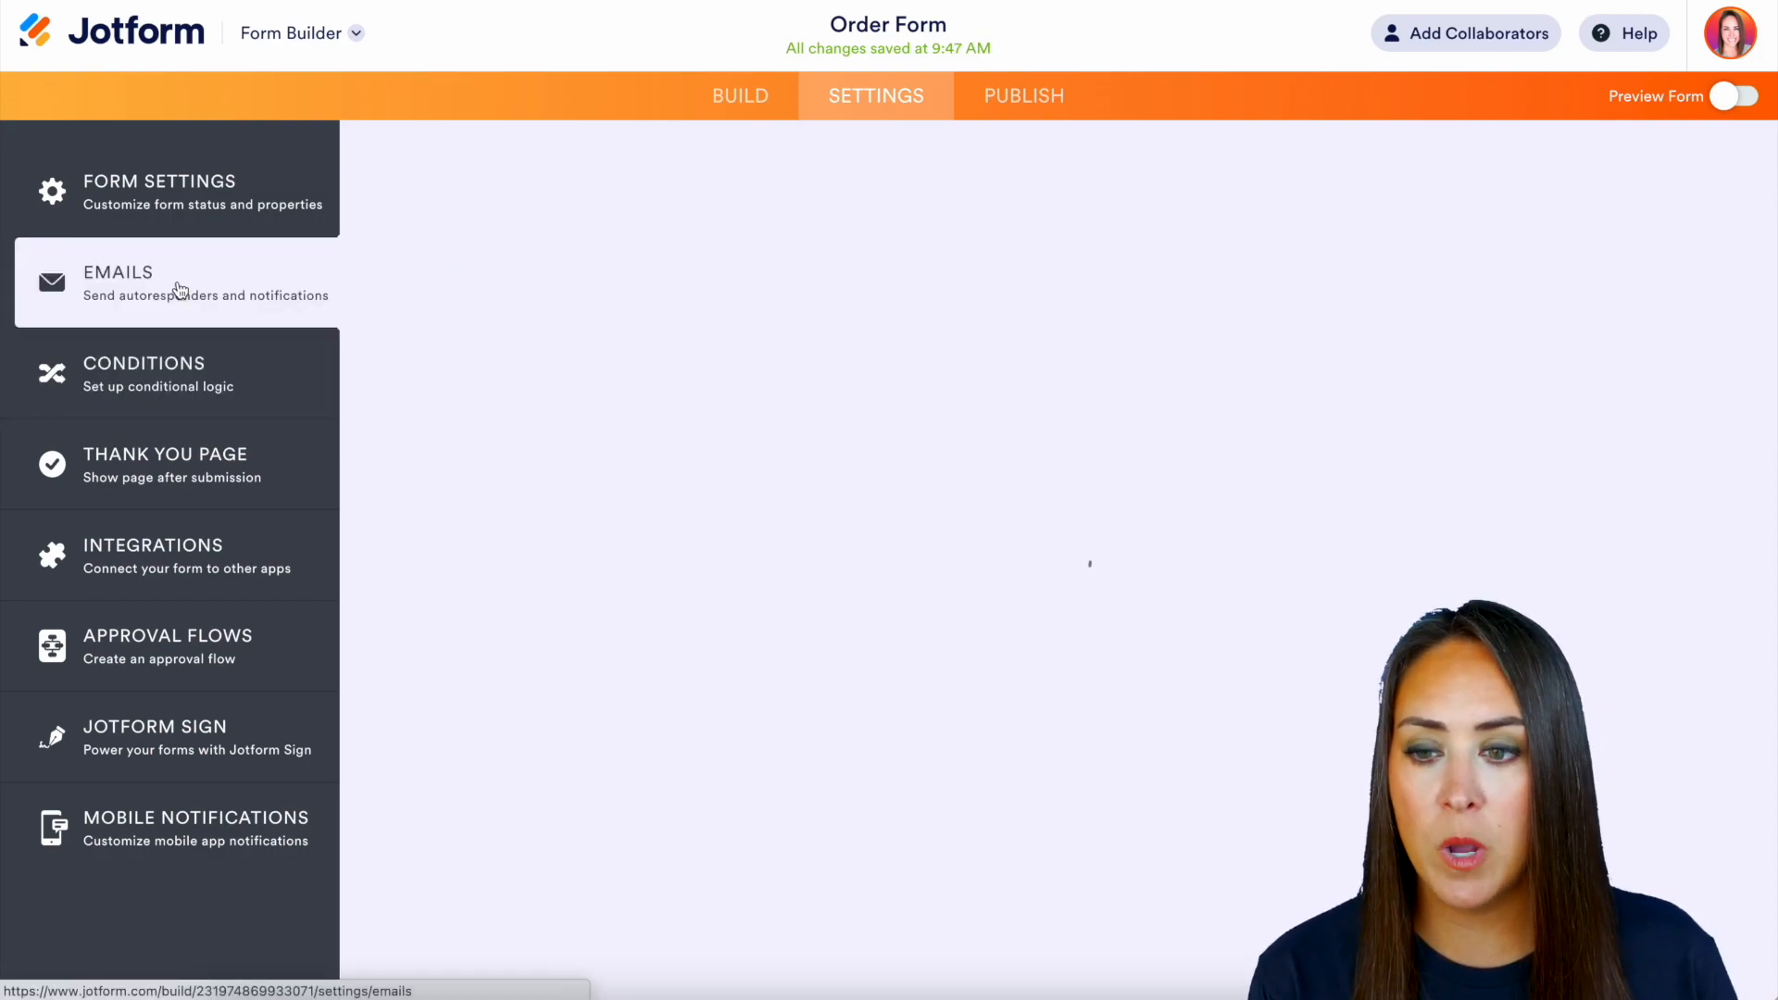
Create a new autoresponder email, name it 'Spanish', and save it
{"action": "left_click", "coordinate": [117, 282]}
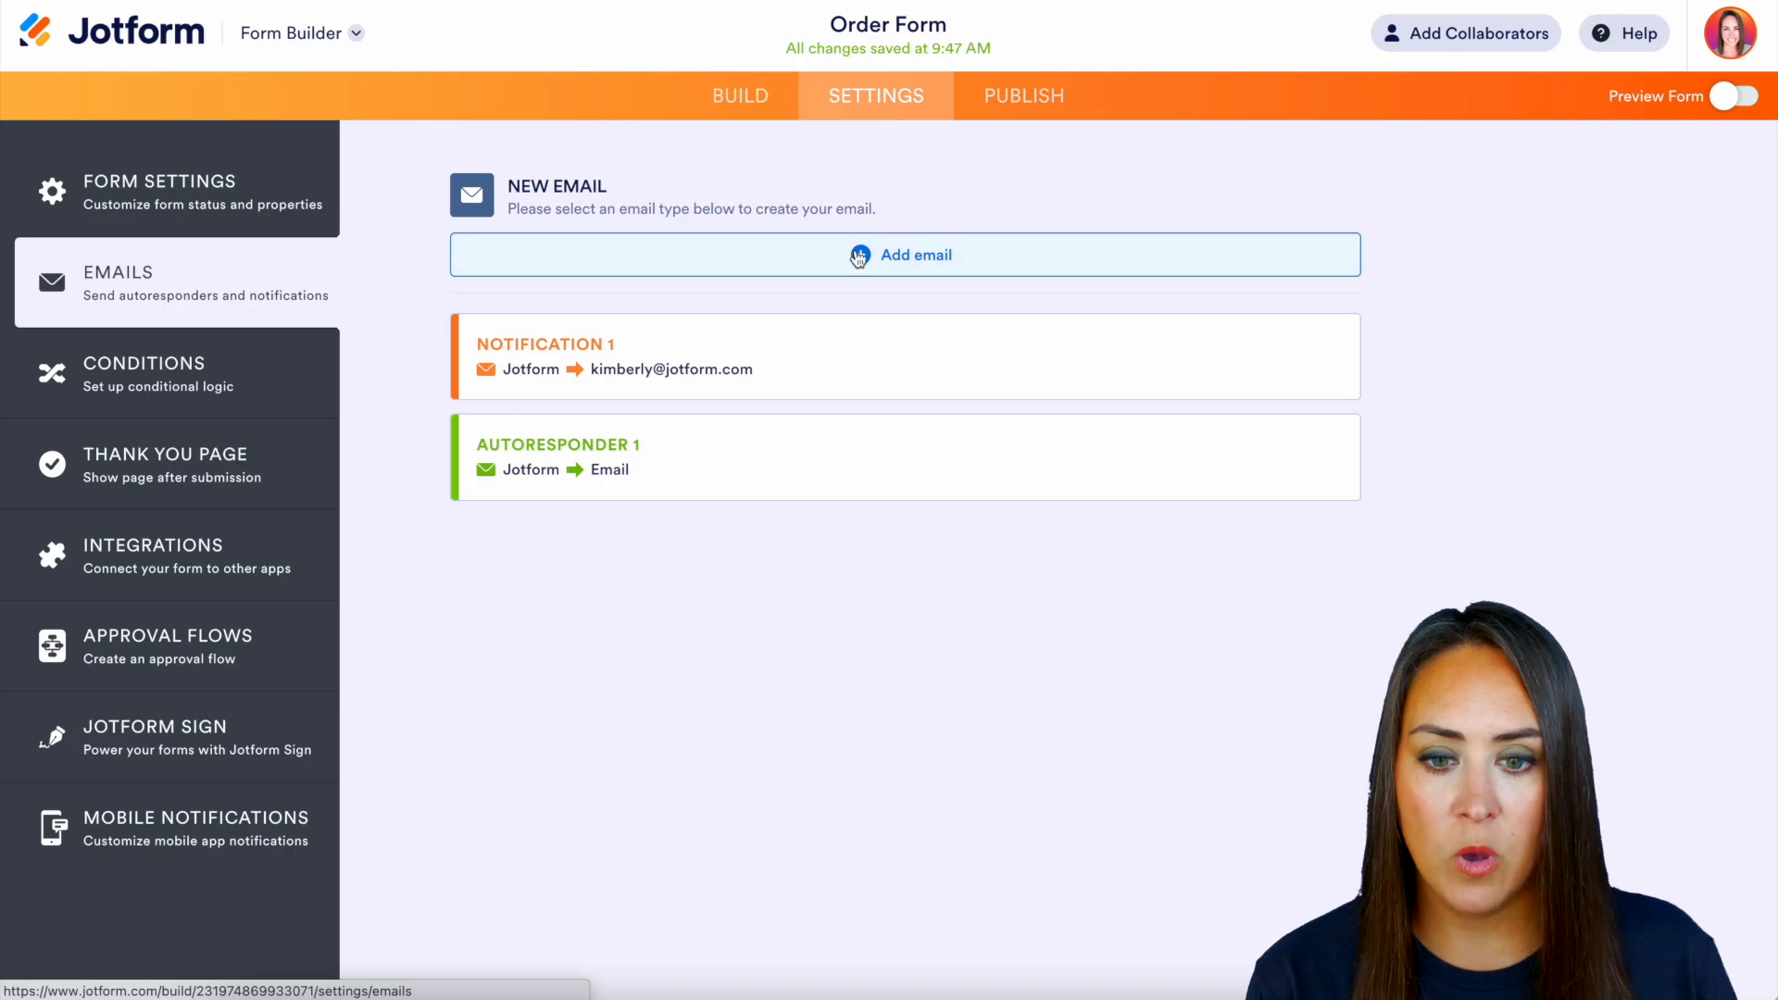
{"action": "left_click", "coordinate": [914, 254]}
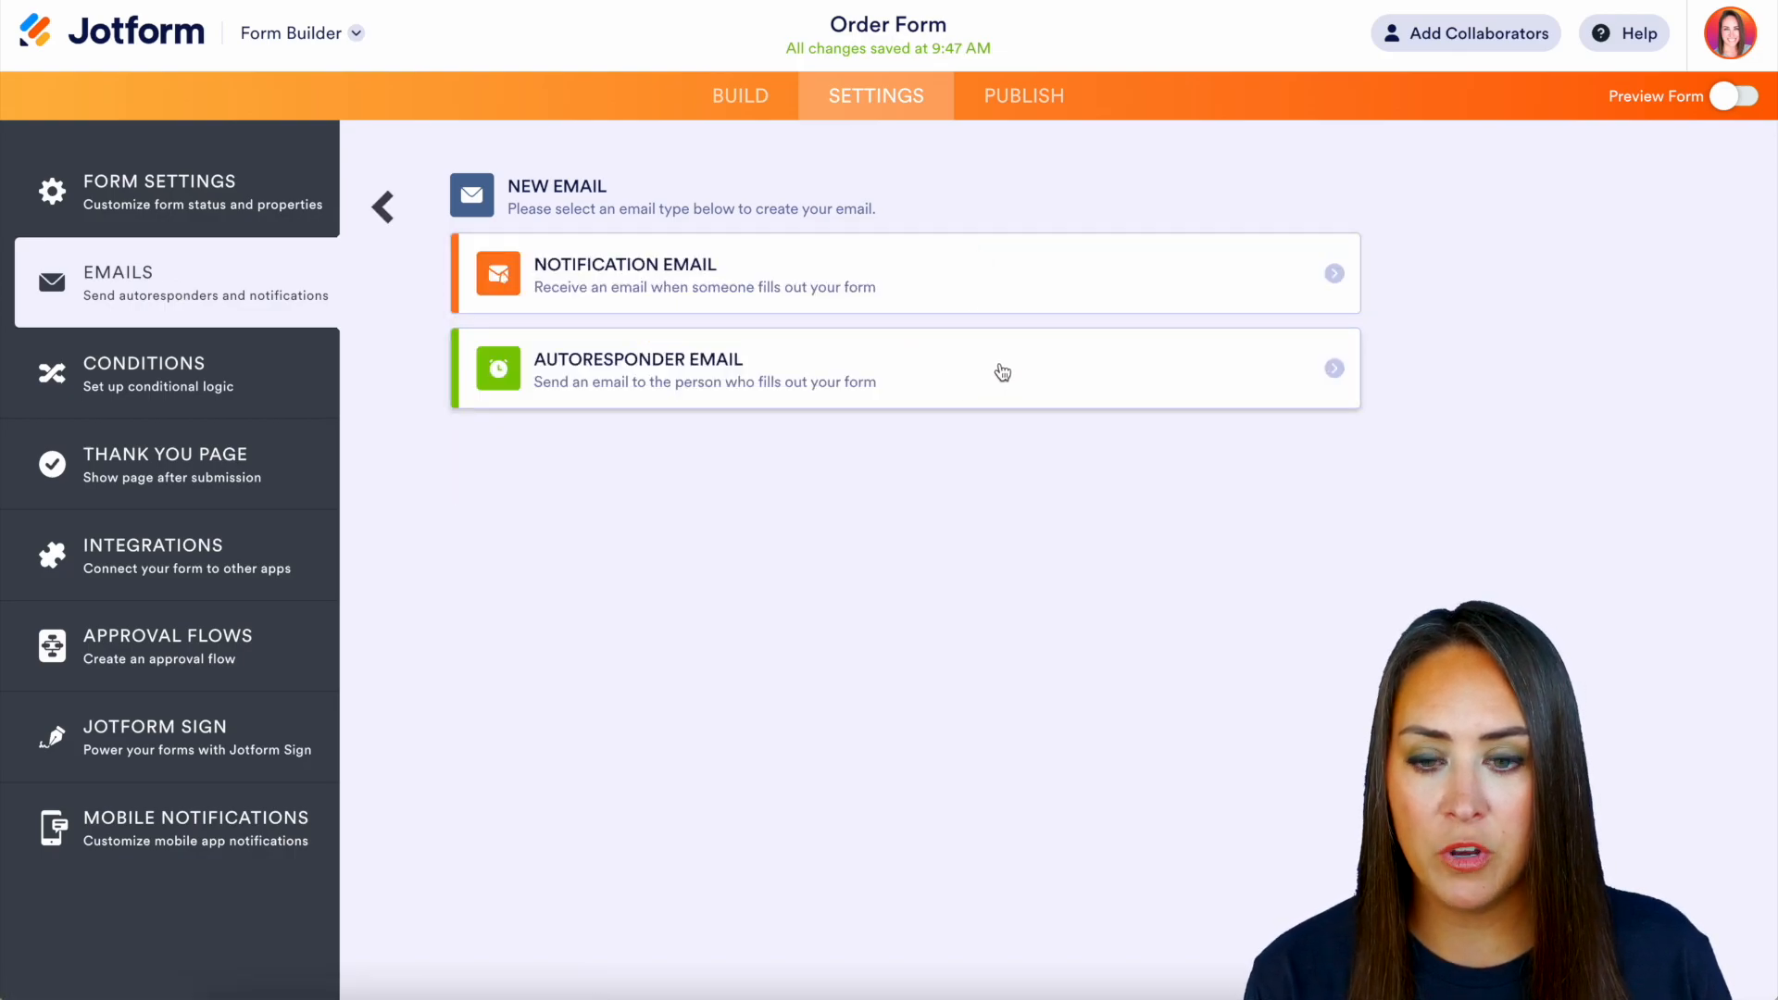
{"action": "left_click", "coordinate": [905, 369]}
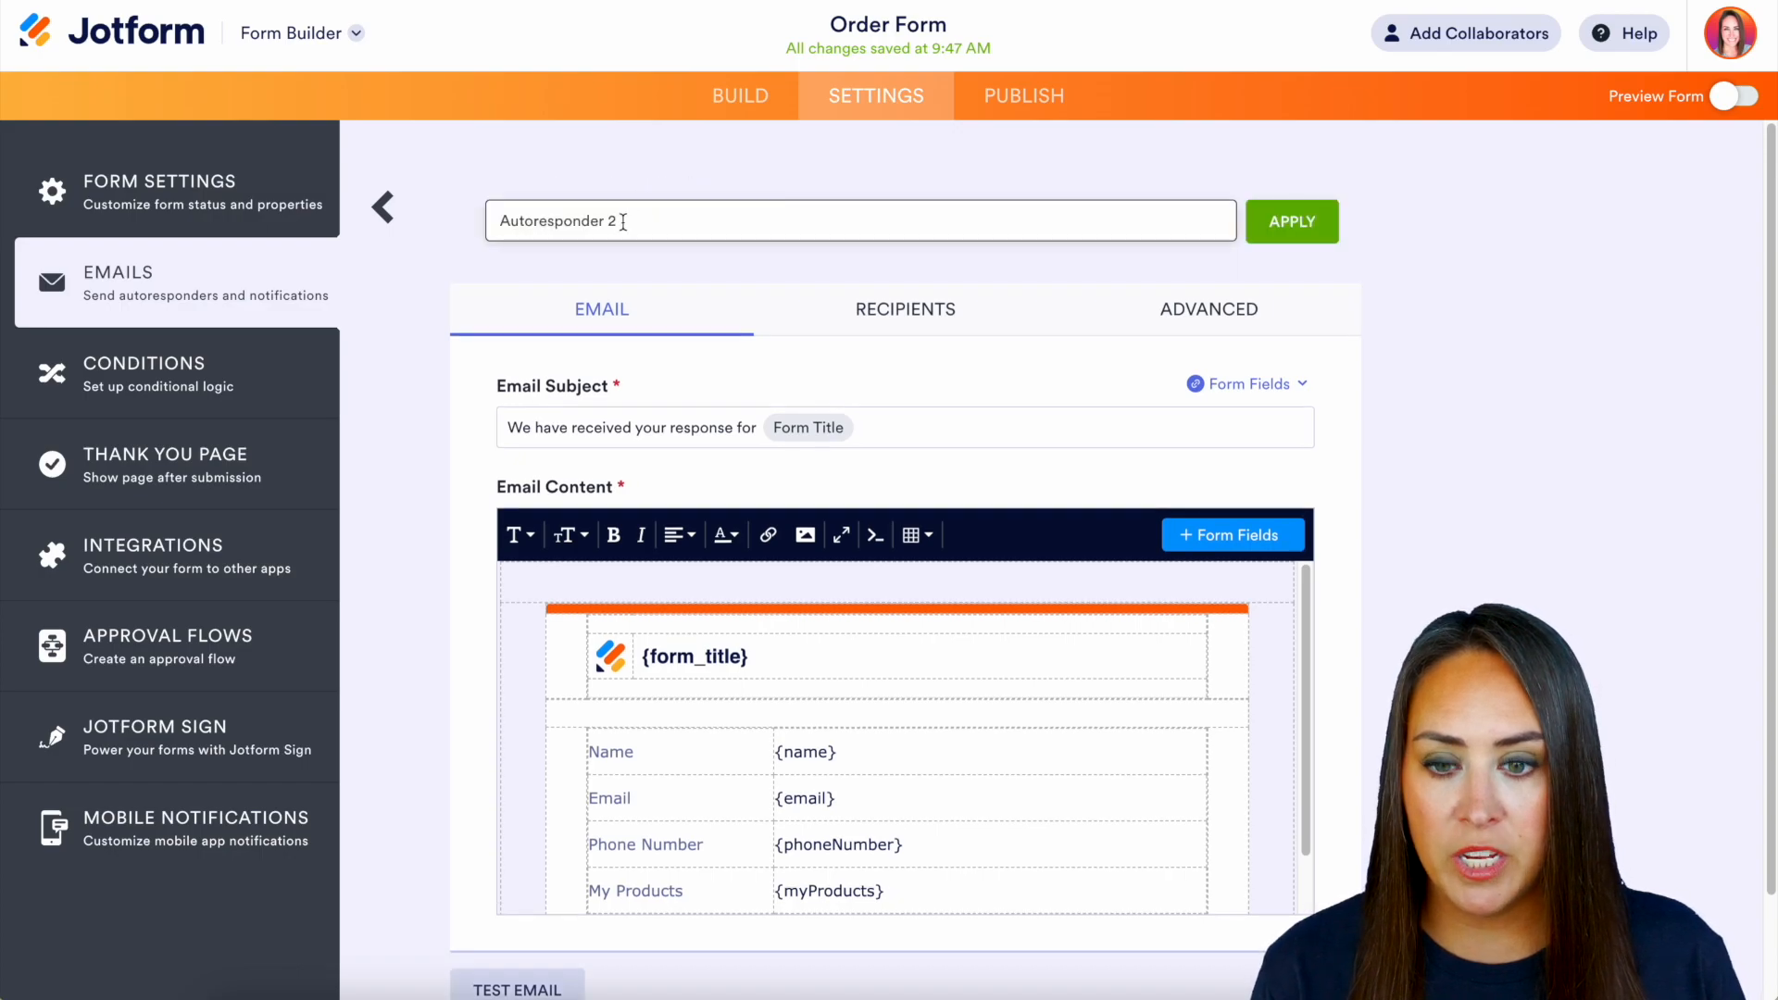
{"action": "type", "text": "Soanis"}
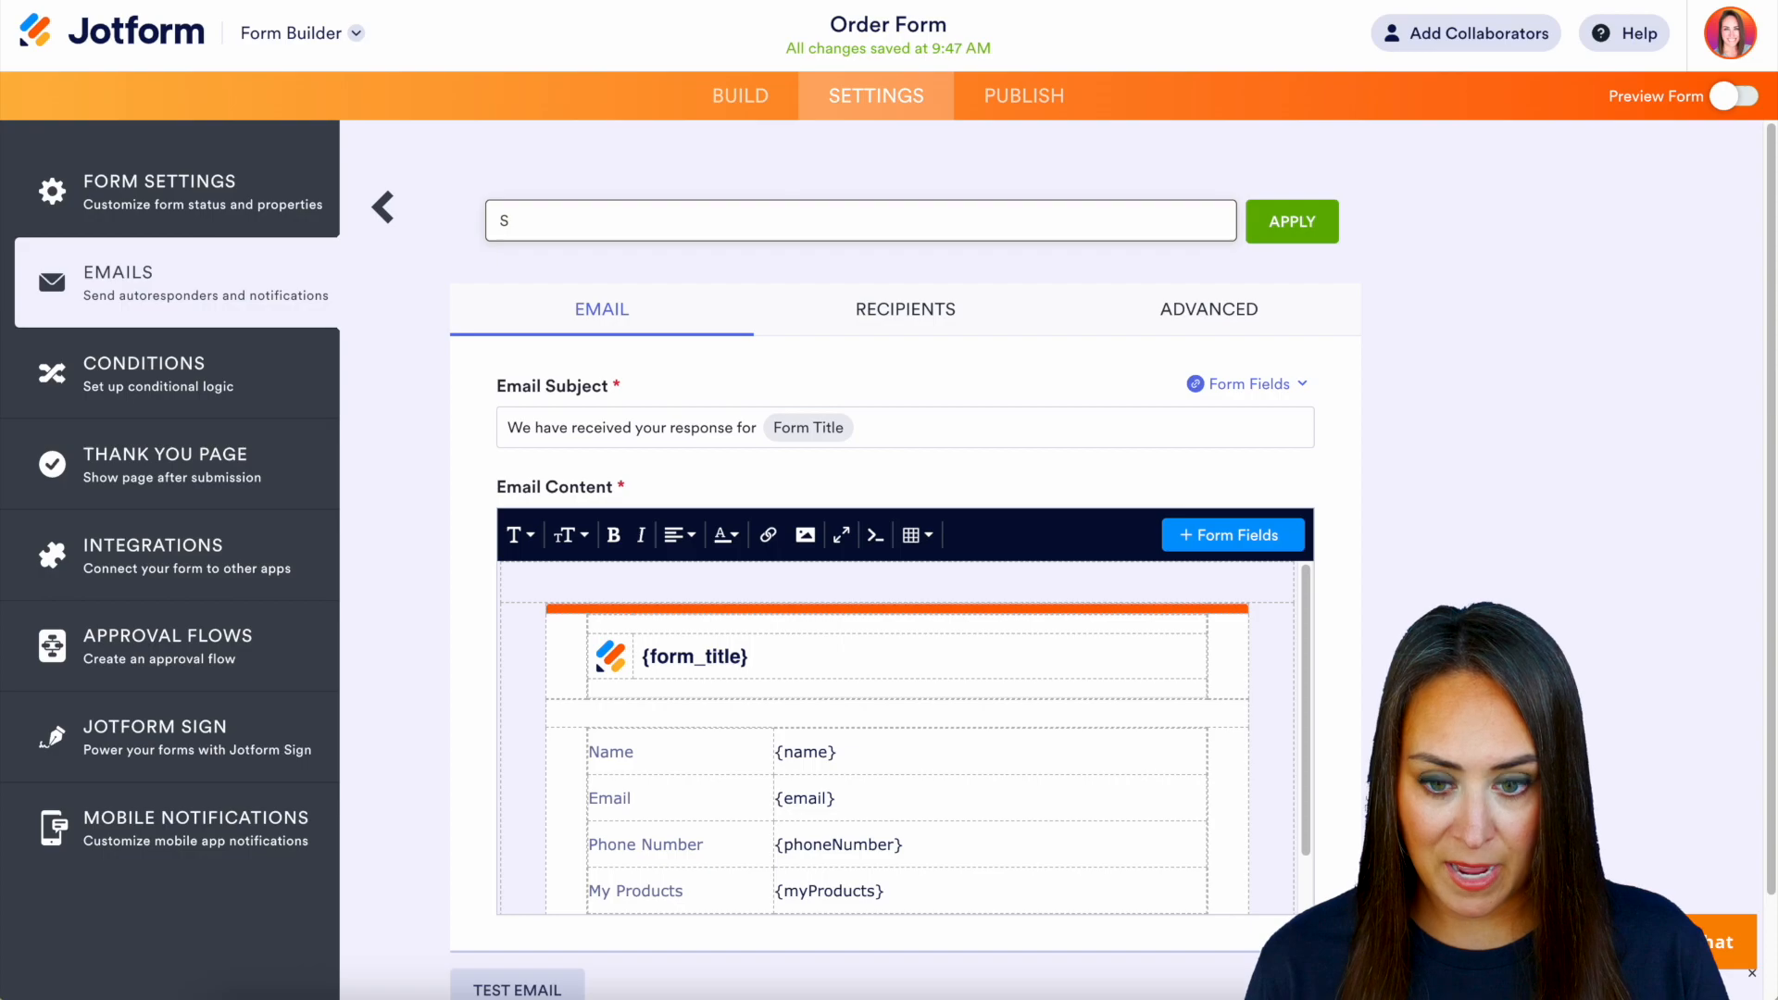
{"action": "type", "text": "Spanish"}
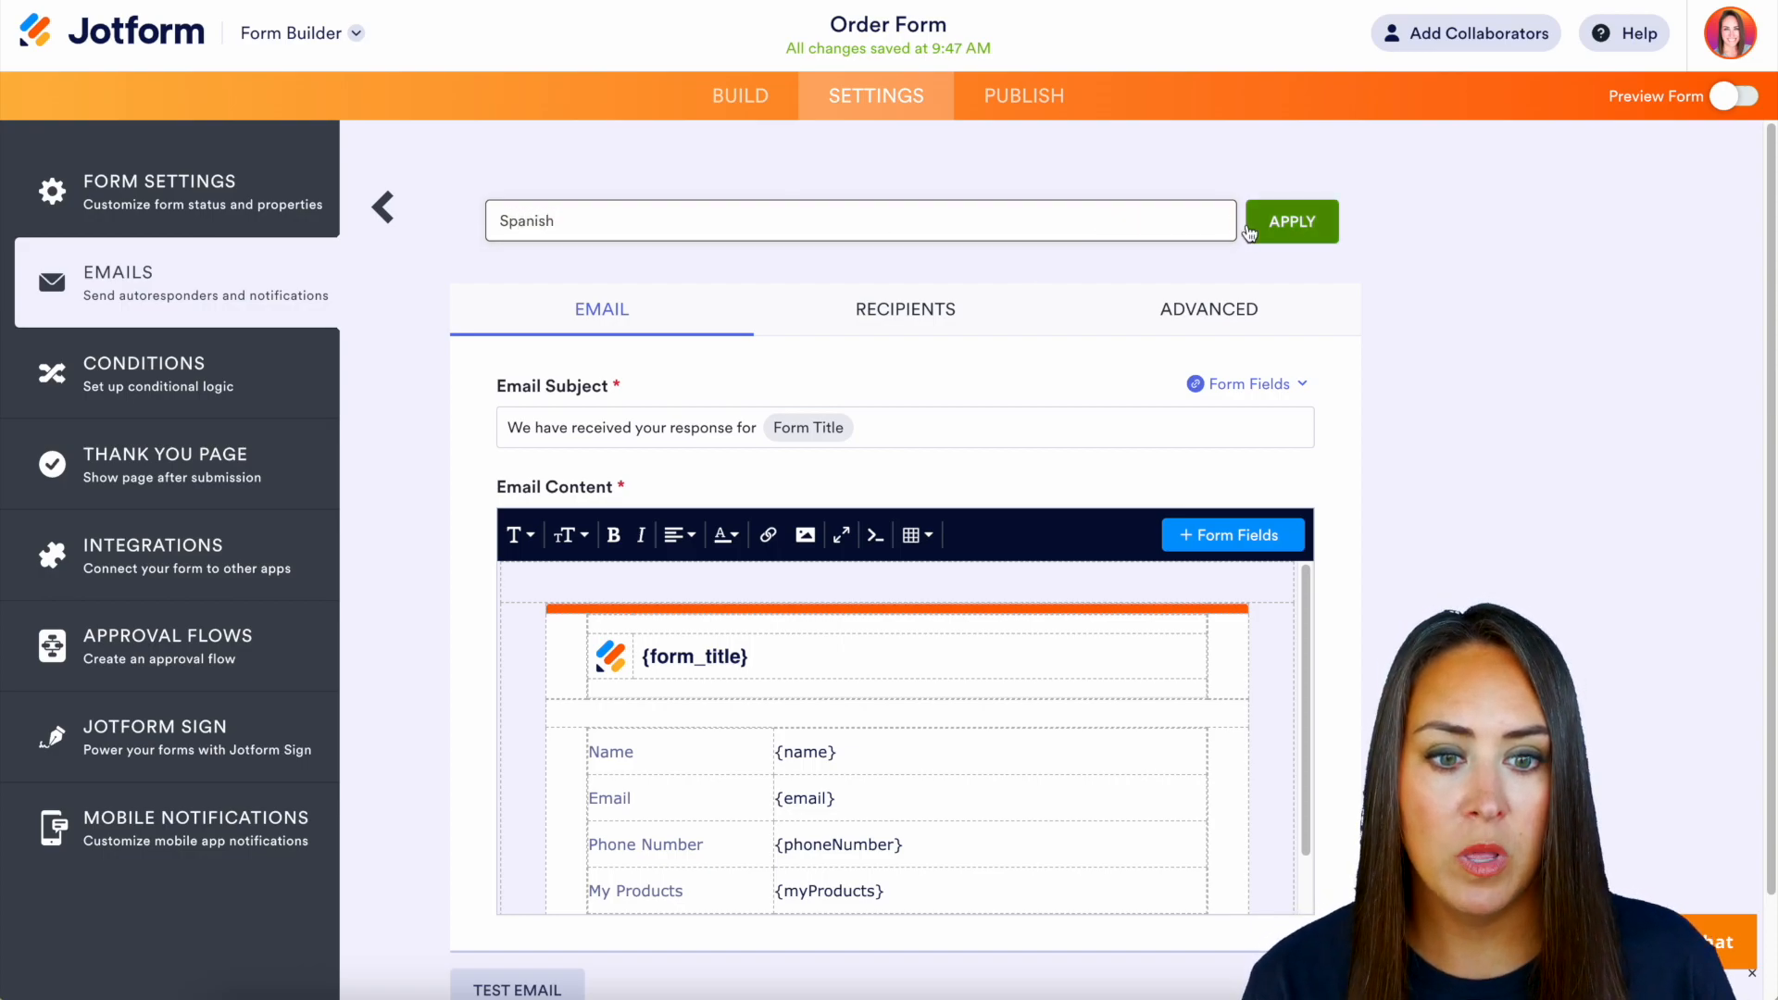
{"action": "left_click", "coordinate": [1290, 222]}
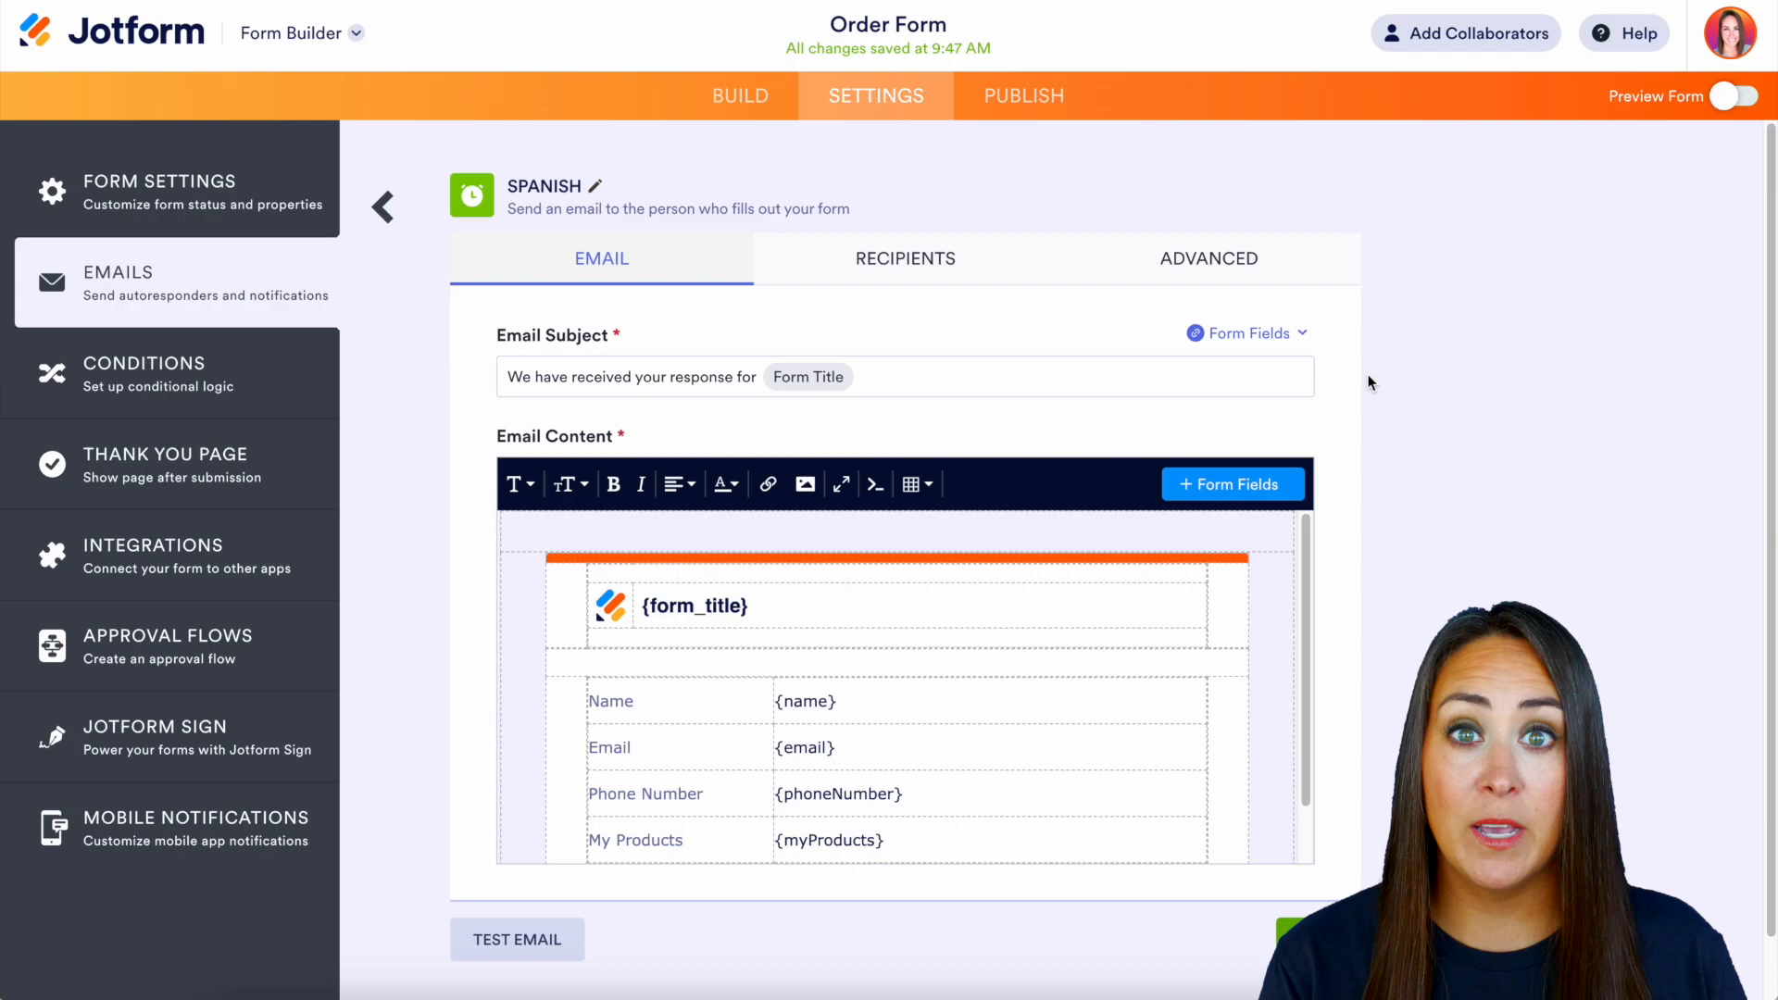
{"action": "left_click", "coordinate": [382, 206]}
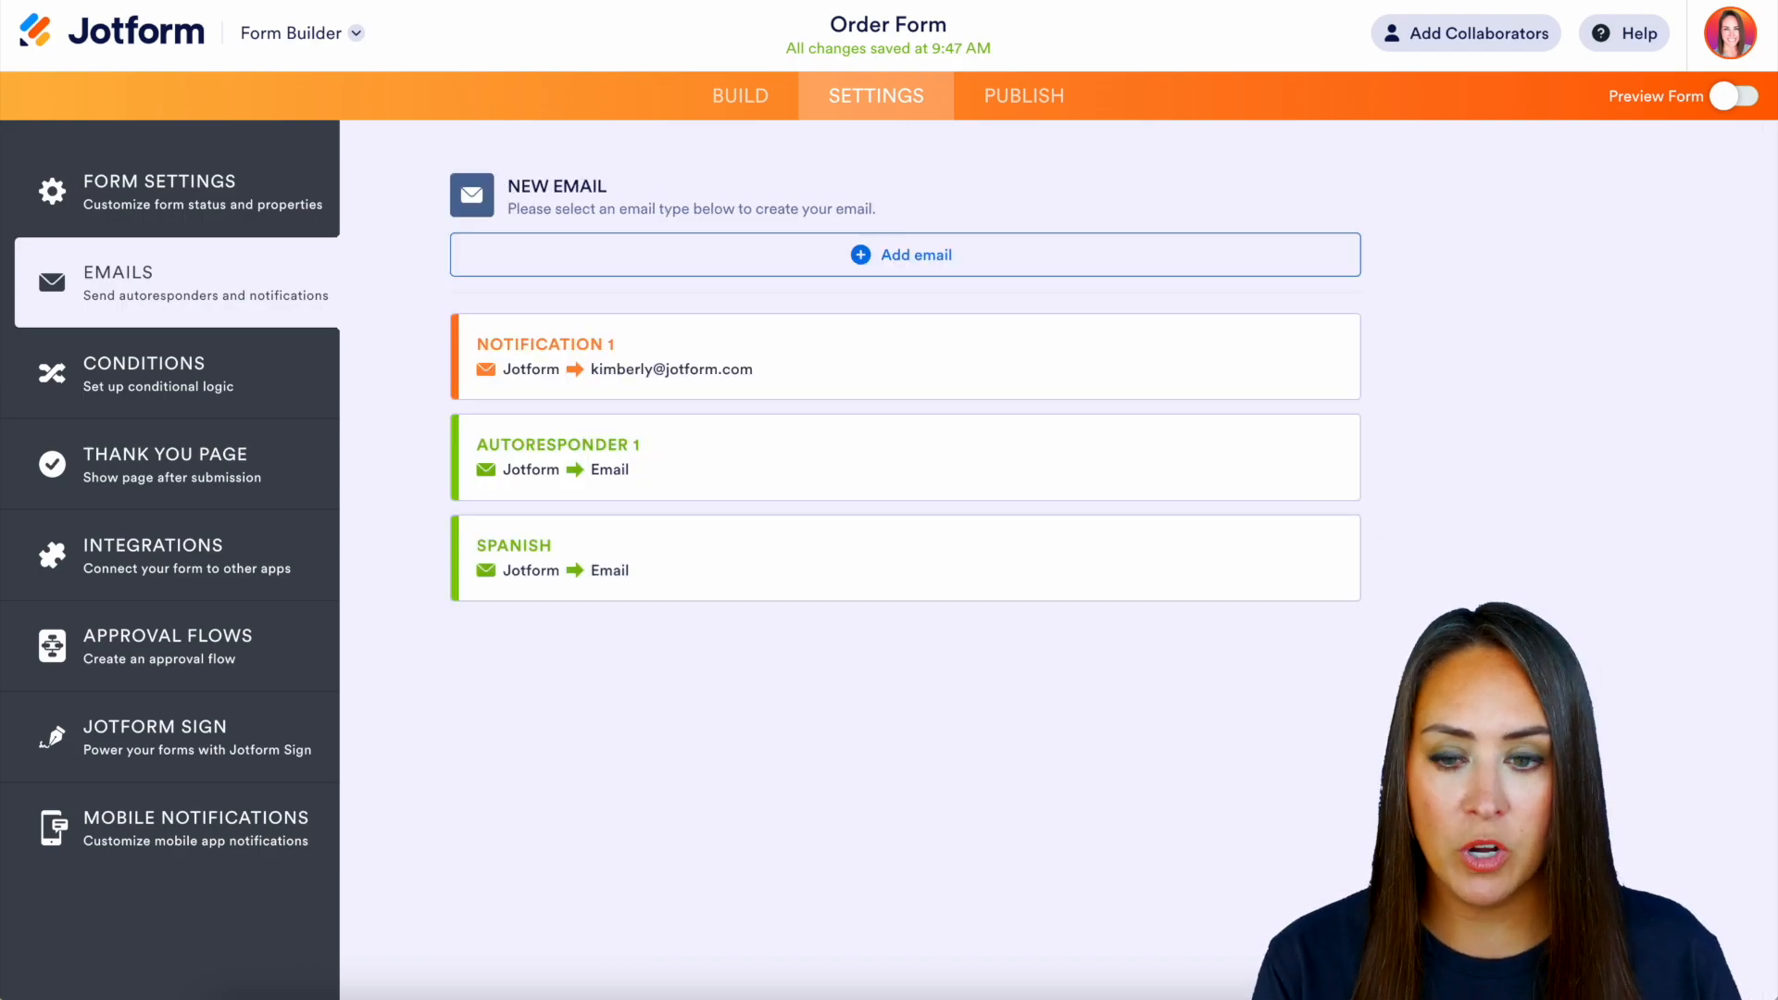
{"action": "mouse_move", "coordinate": [533, 556]}
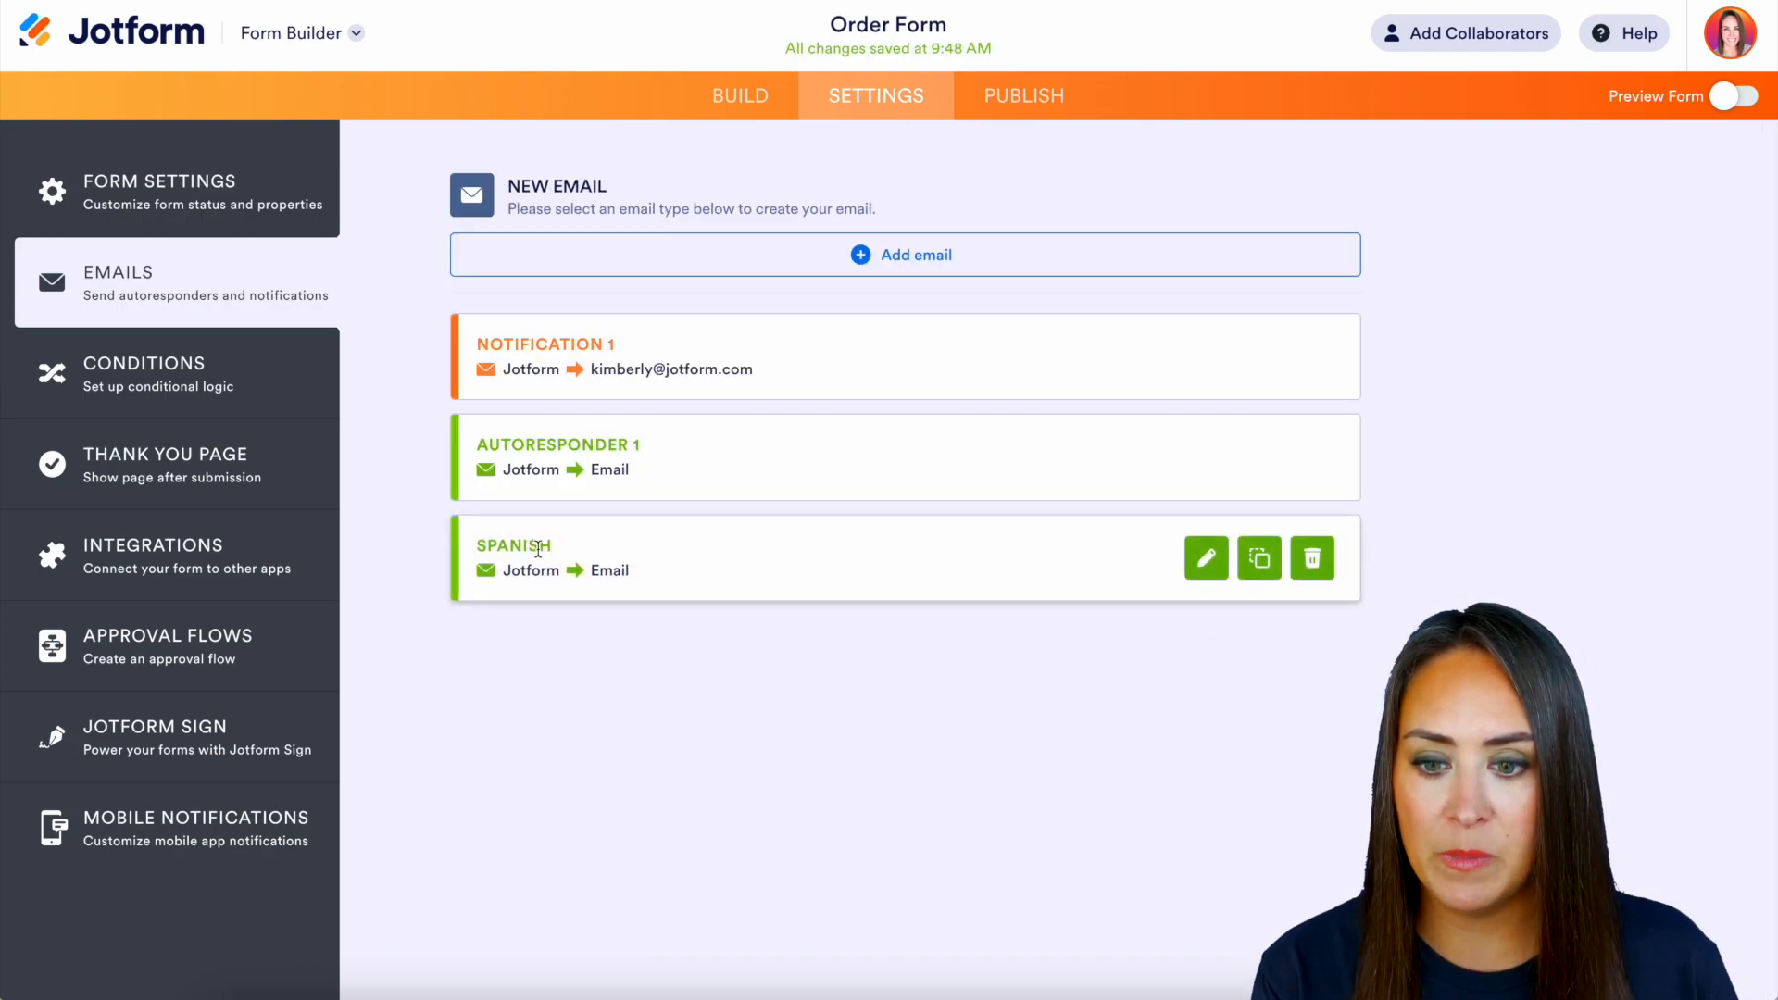
Add a recipient rule sending the Spanish email to {email} when Language equals Español
{"action": "left_click", "coordinate": [144, 363]}
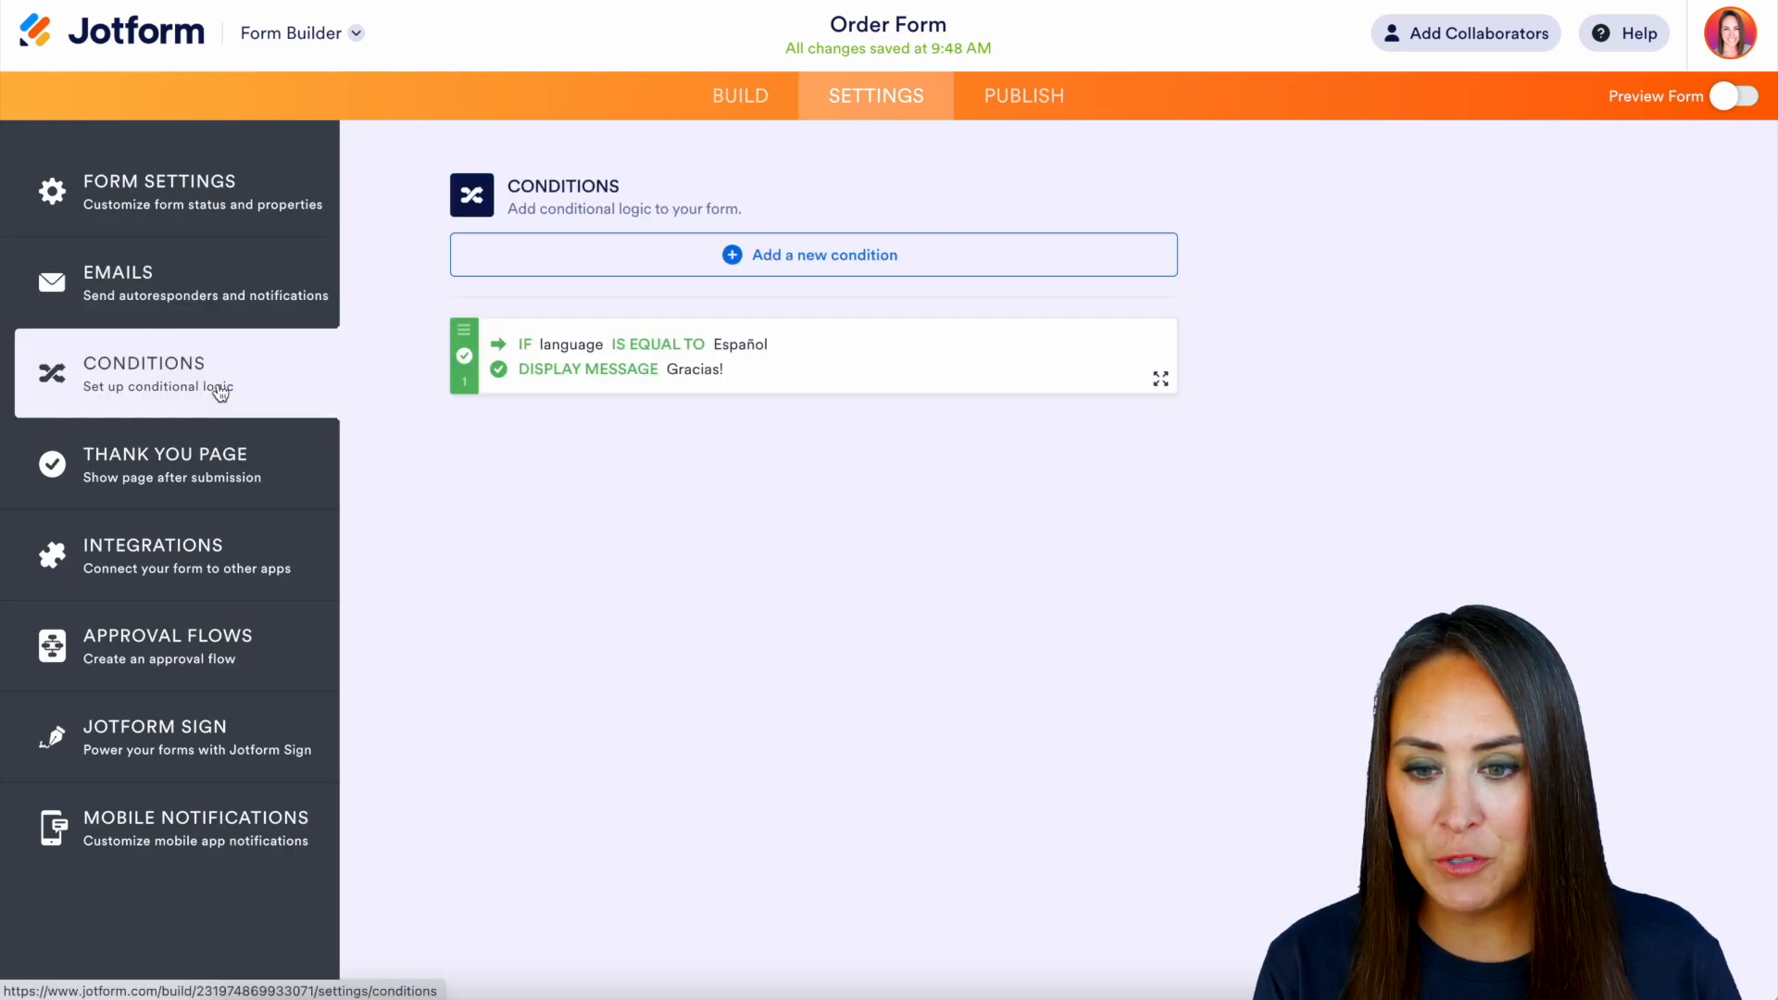
{"action": "left_click", "coordinate": [812, 254]}
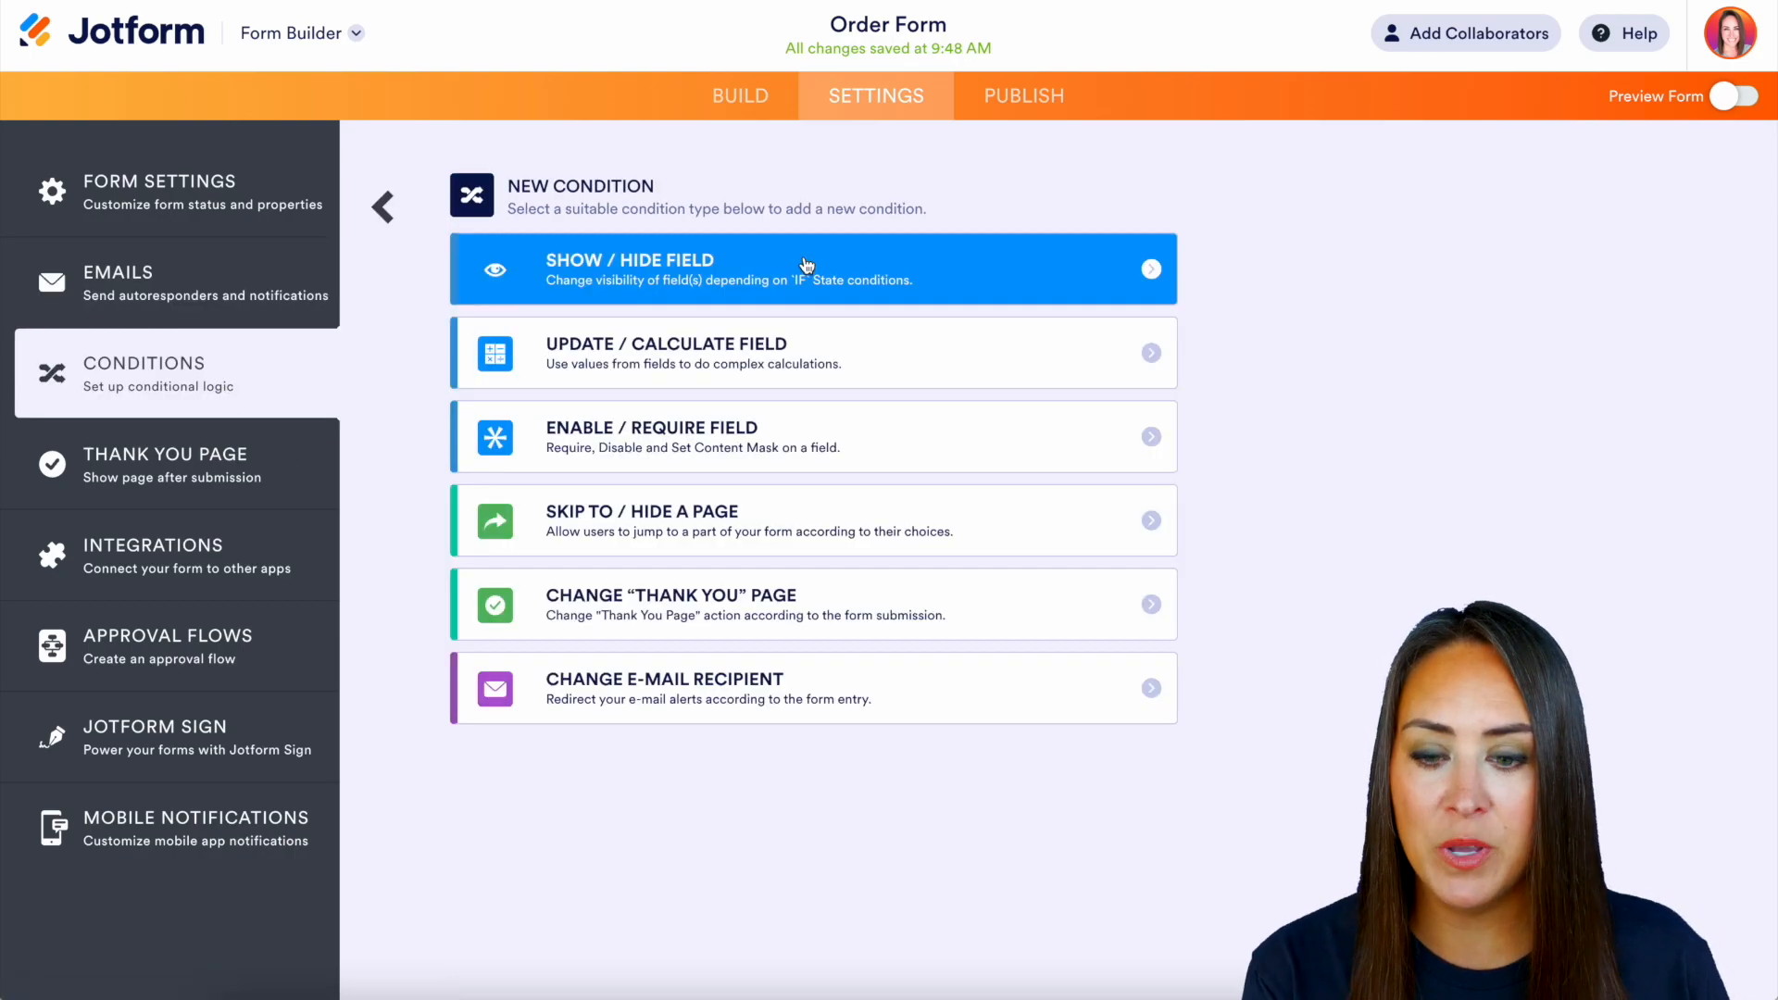
{"action": "left_click", "coordinate": [665, 687]}
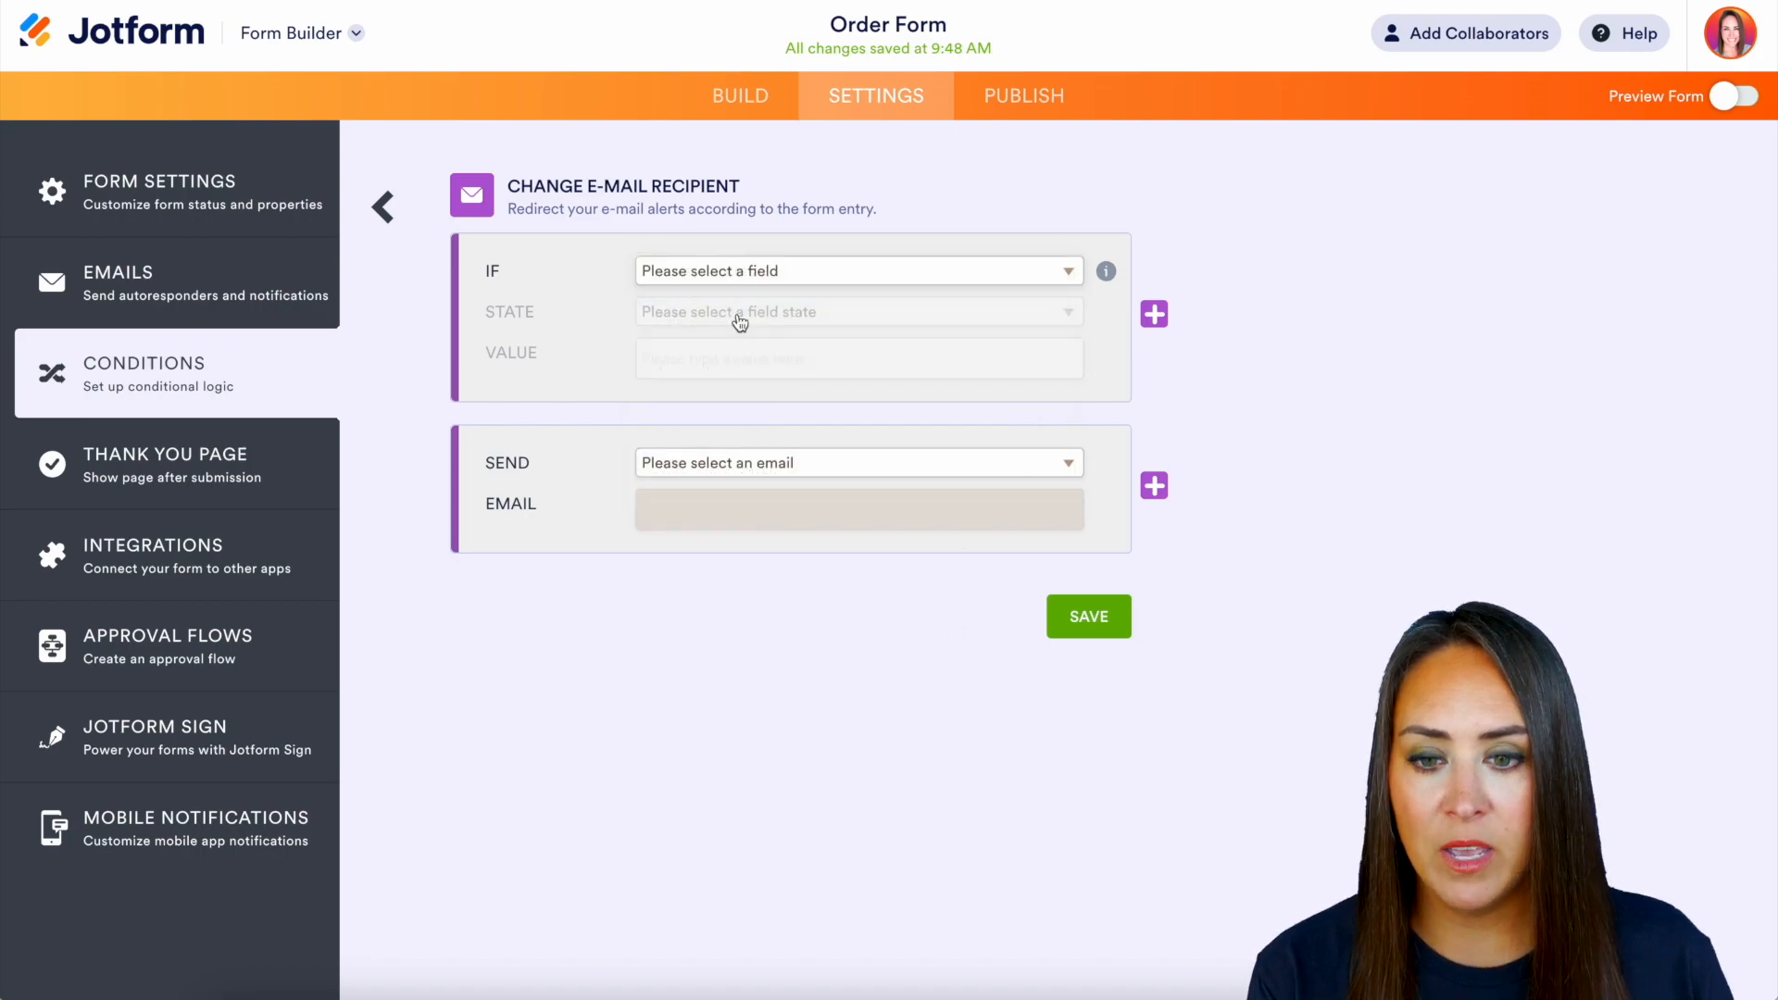
{"action": "left_click", "coordinate": [856, 269]}
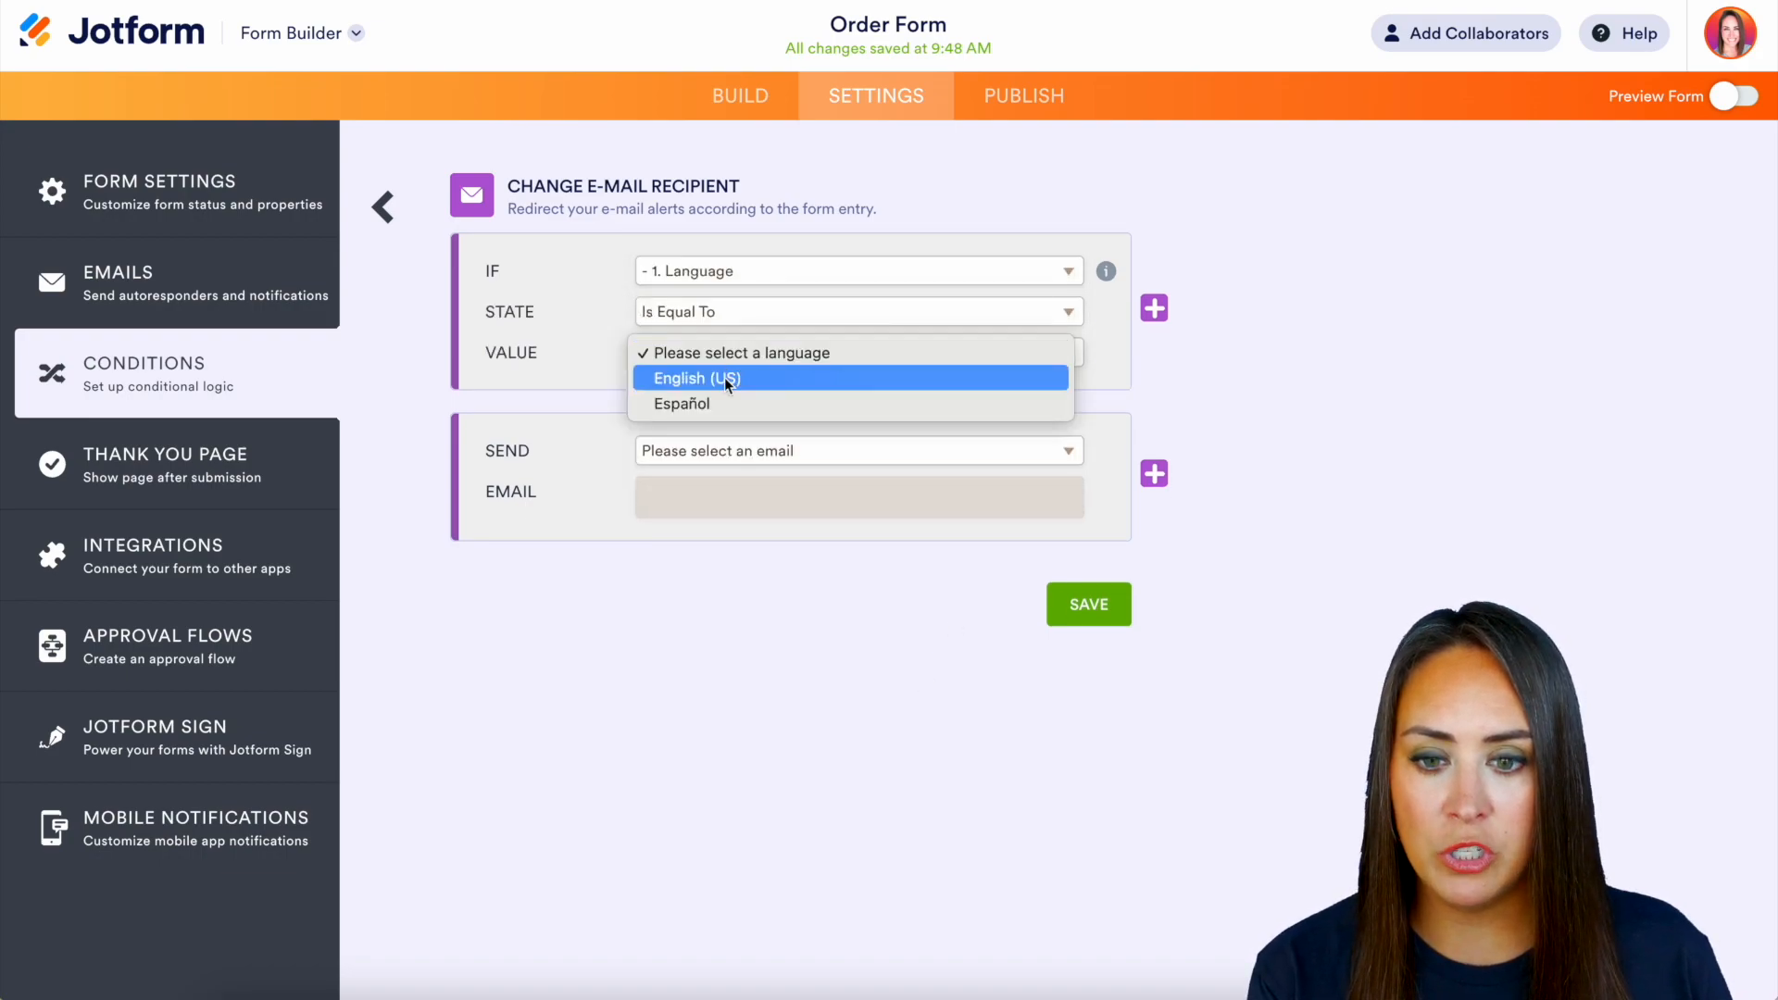
{"action": "left_click", "coordinate": [680, 403]}
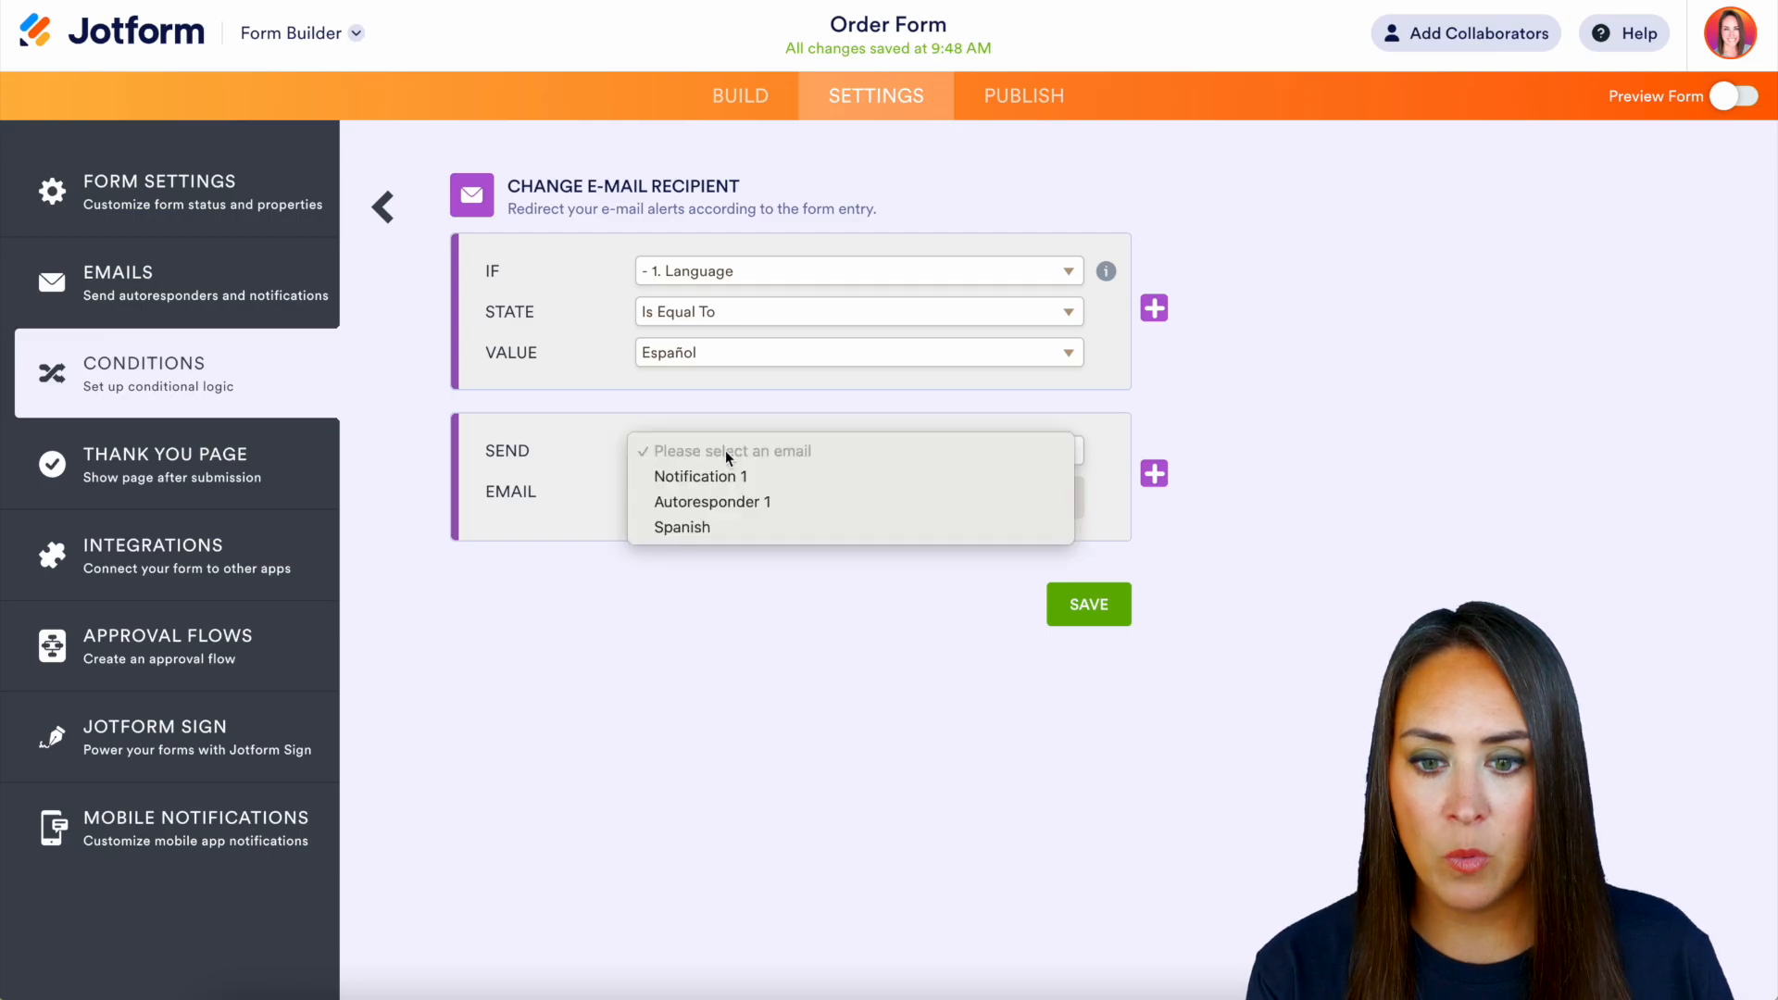
{"action": "left_click", "coordinate": [681, 526]}
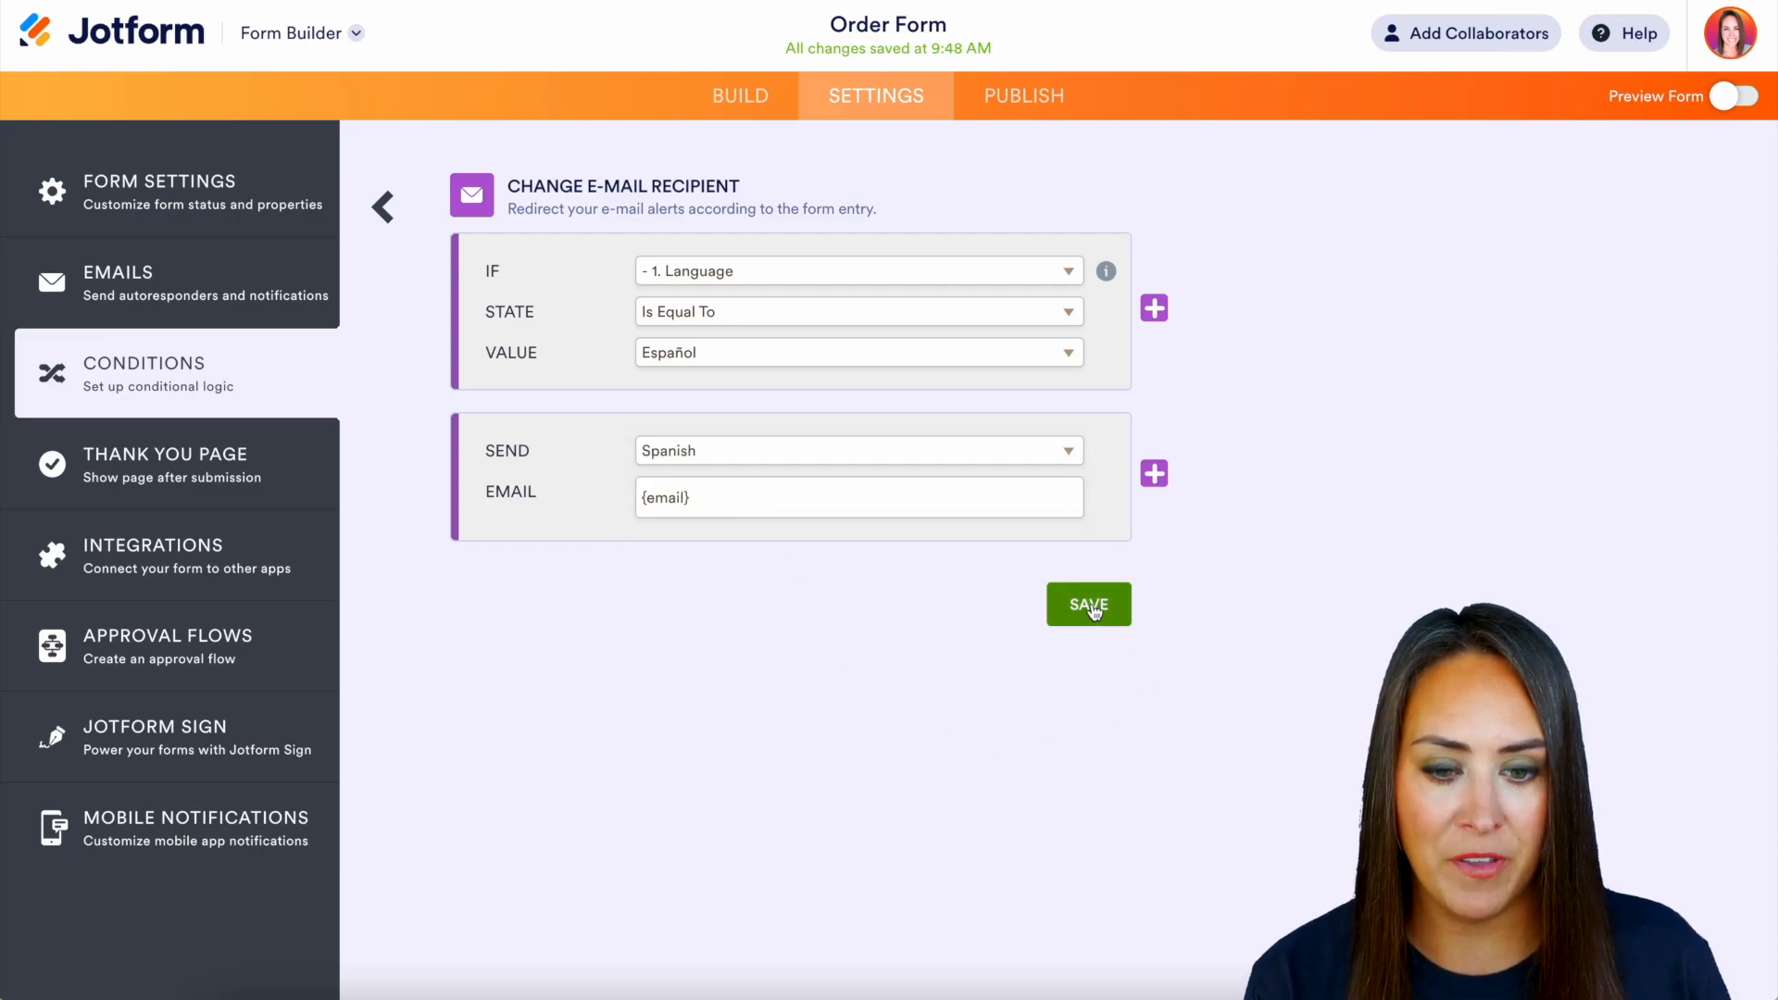
{"action": "left_click", "coordinate": [1086, 603]}
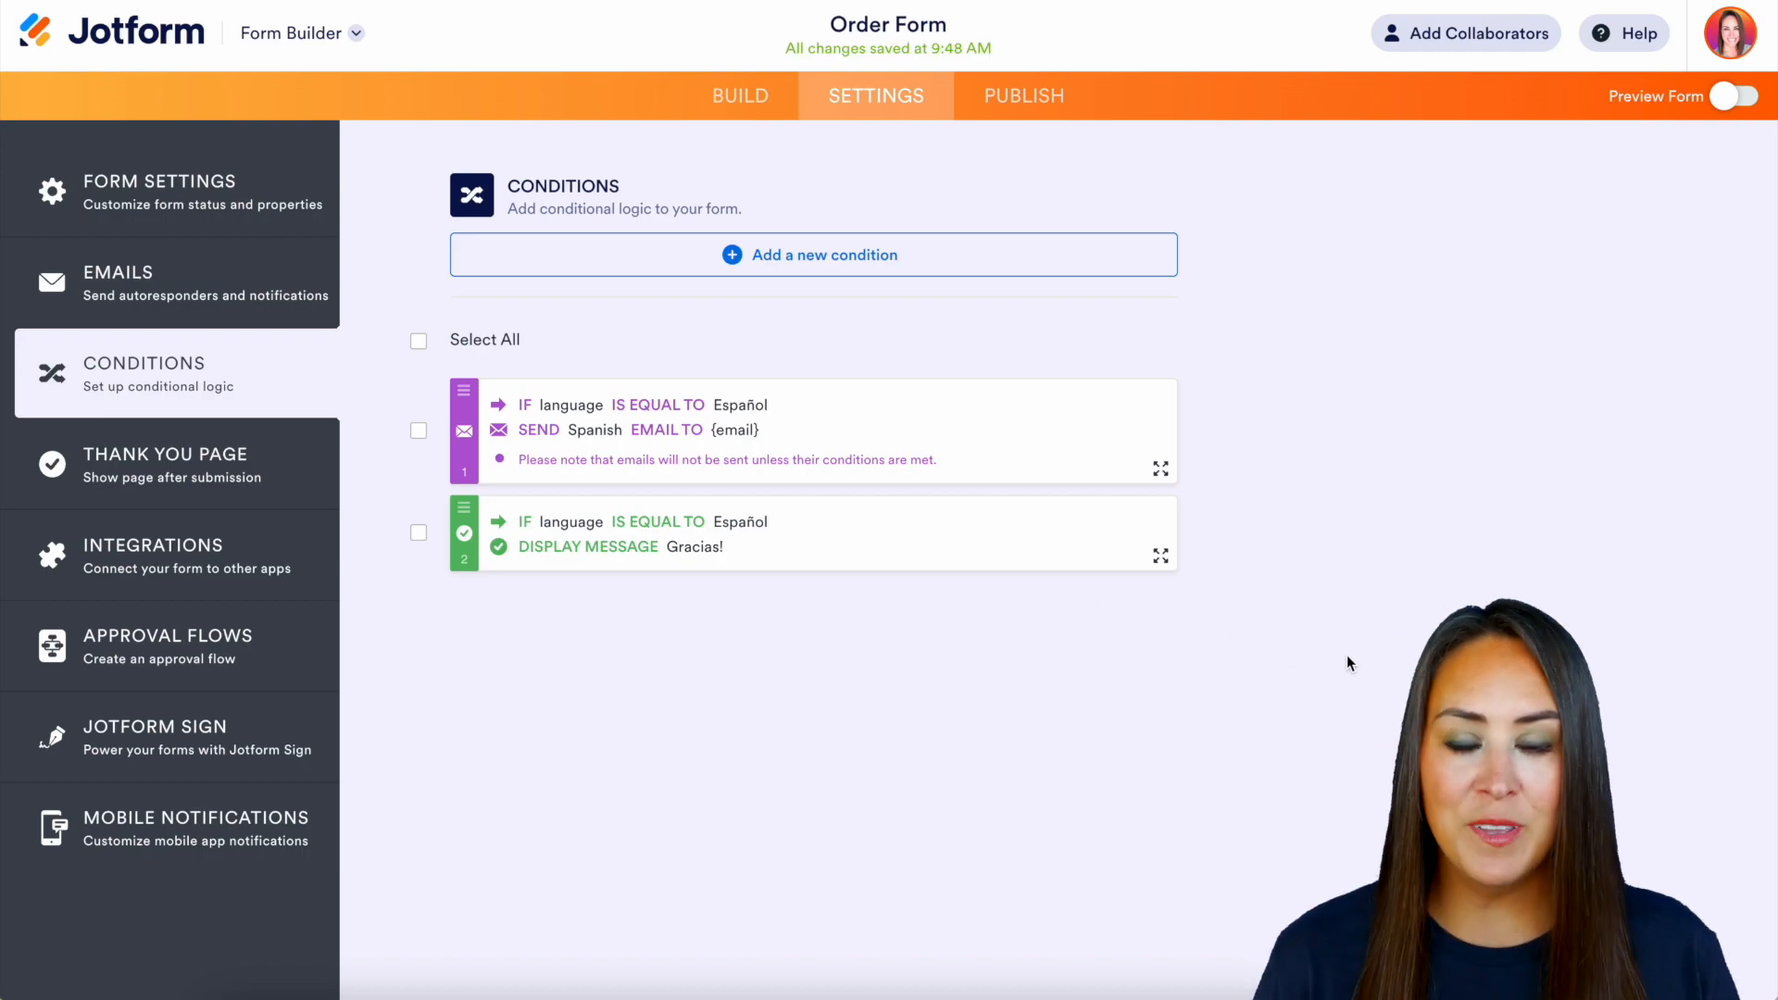